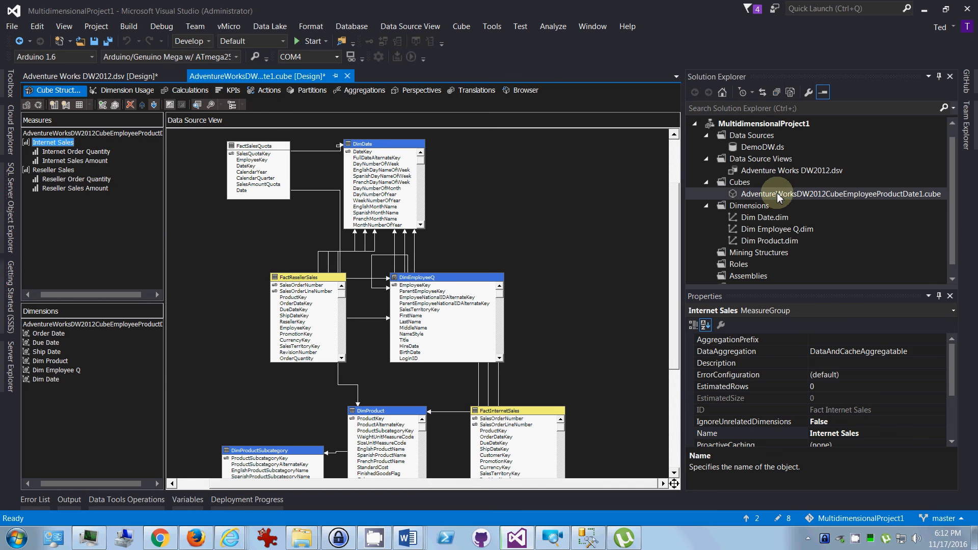
- Inspect the Reseller Sales group, its Order Quantity measure and a data source view relationship
left_click(840, 193)
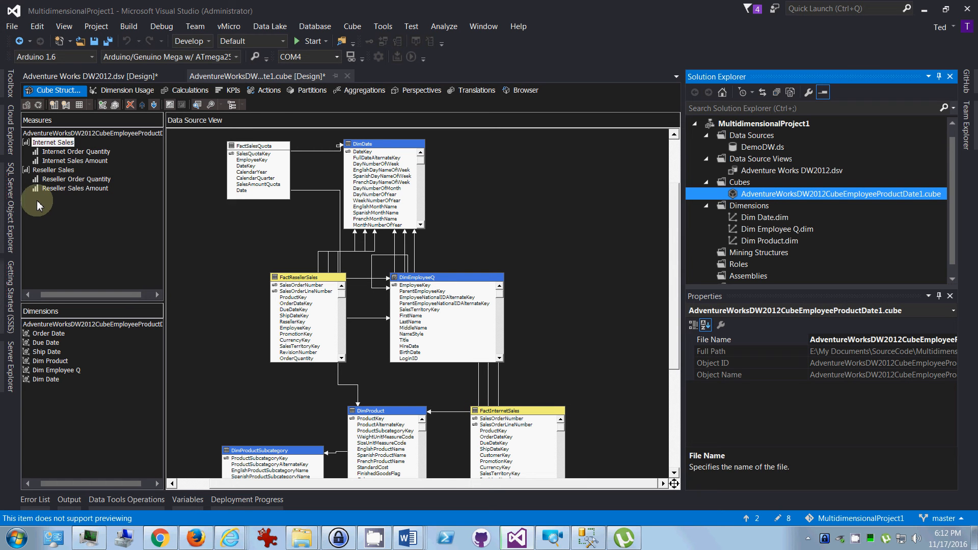
left_click(52, 170)
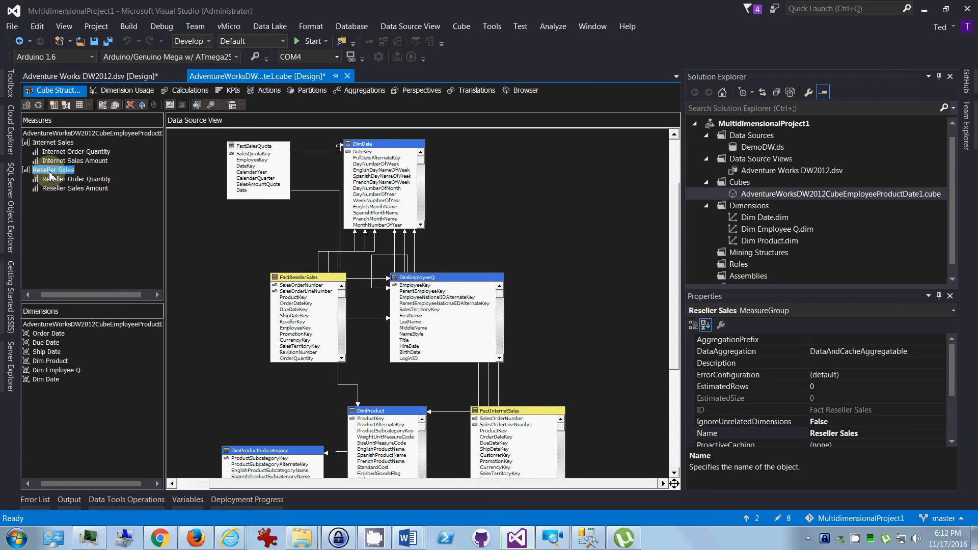
left_click(77, 179)
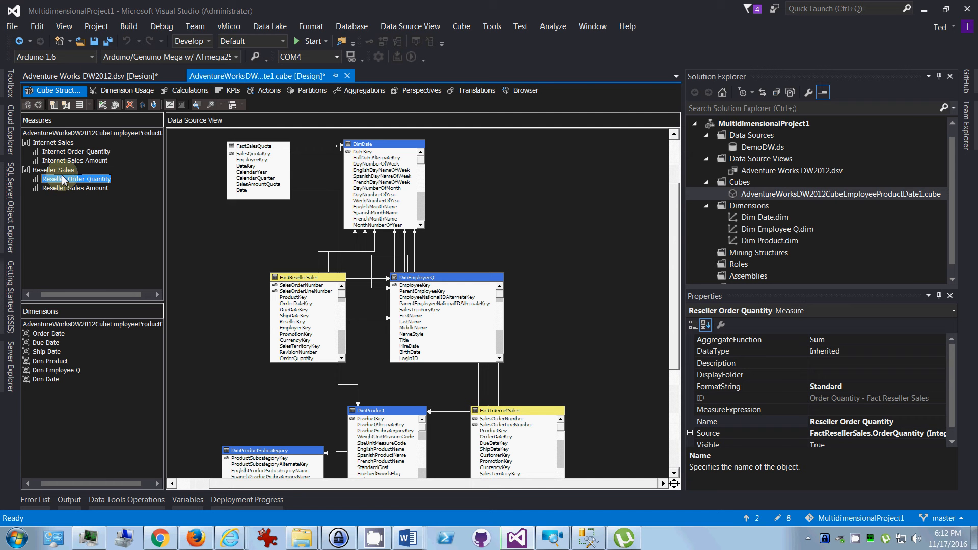
mouse_move(92, 166)
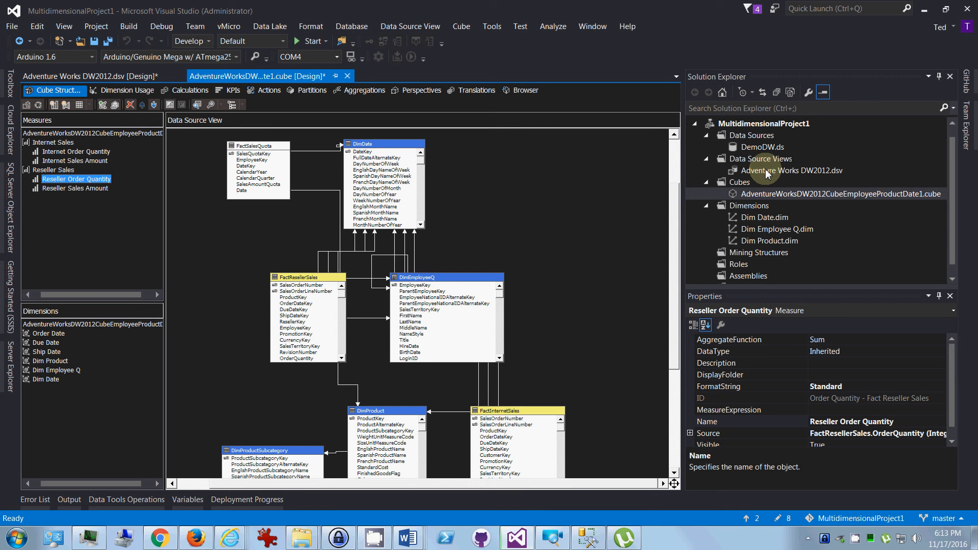
left_click(793, 171)
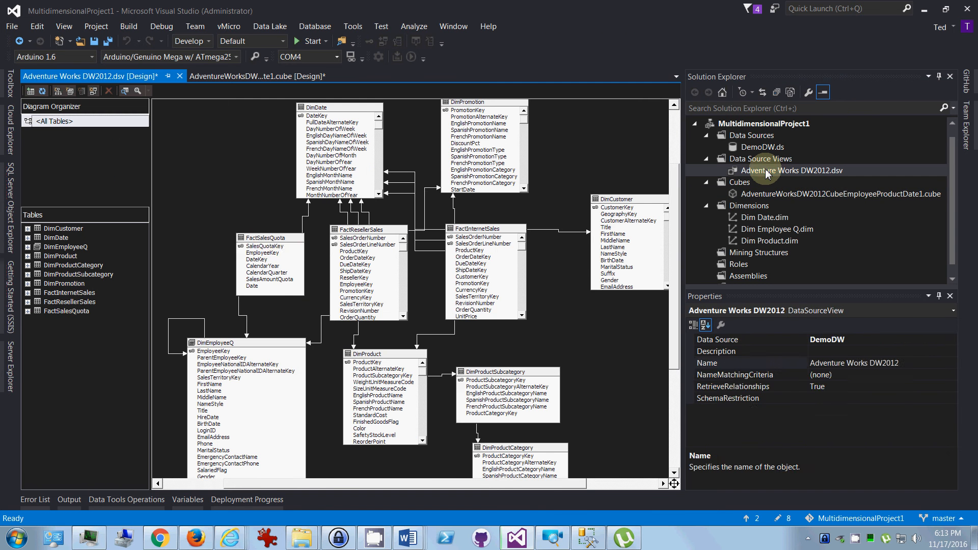
left_click(268, 238)
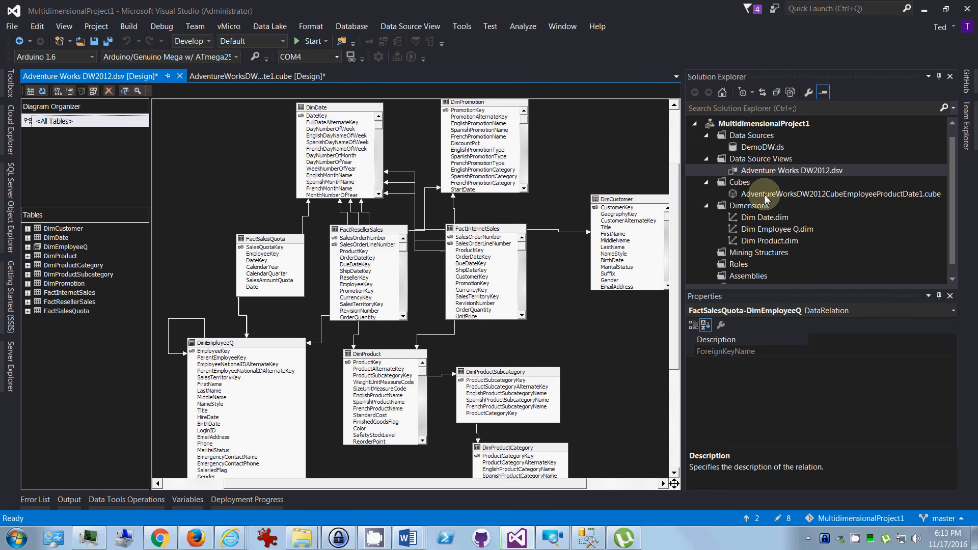
left_click(265, 75)
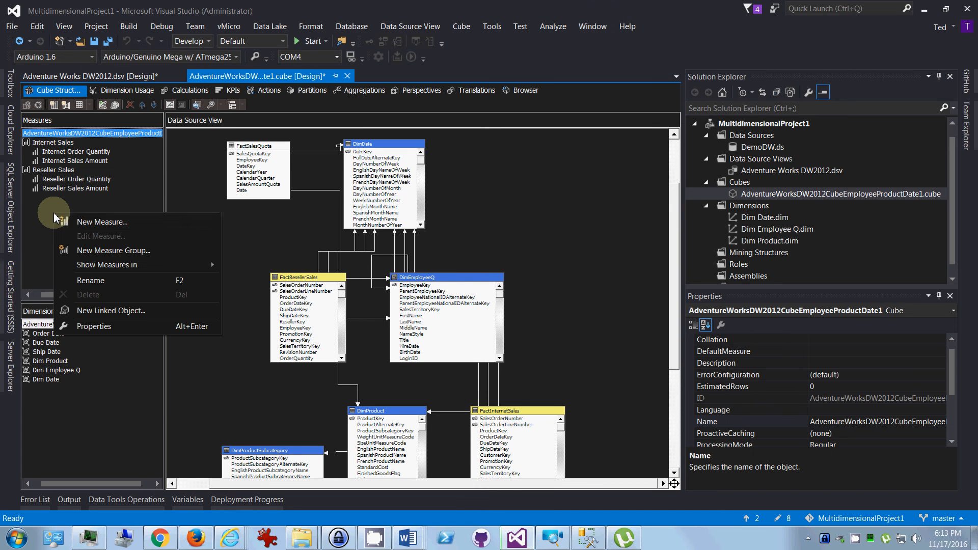
mouse_move(103, 222)
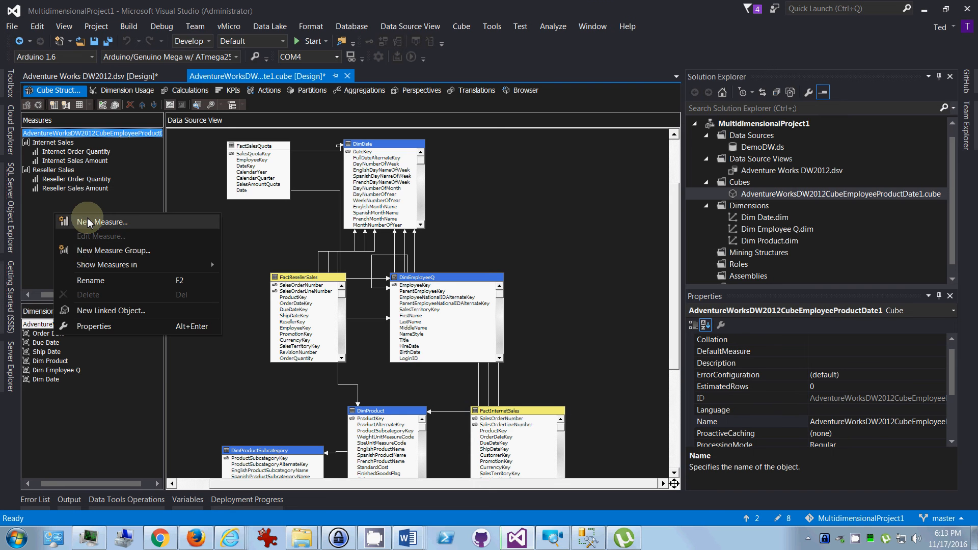
- Add a Total Product Cost sum measure from FactInternetSales
left_click(103, 221)
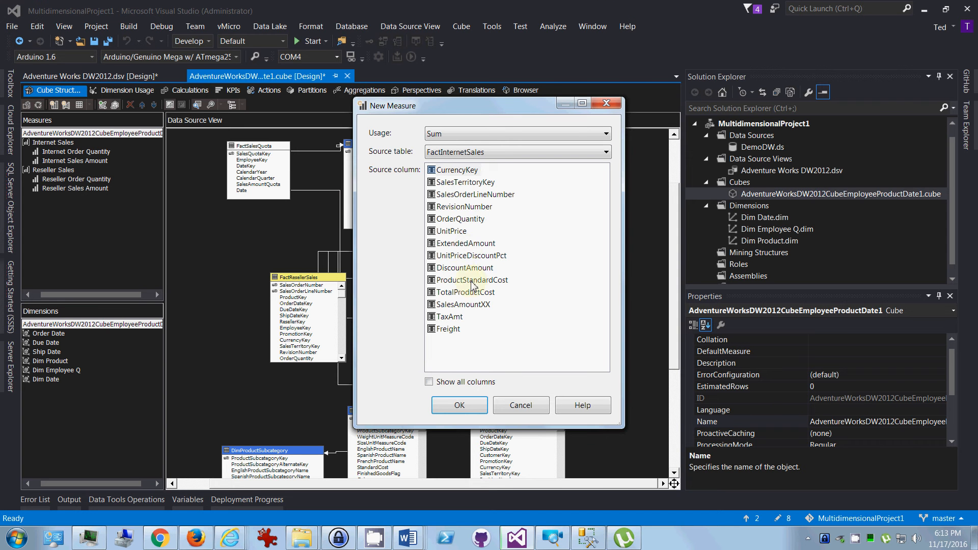
left_click(467, 292)
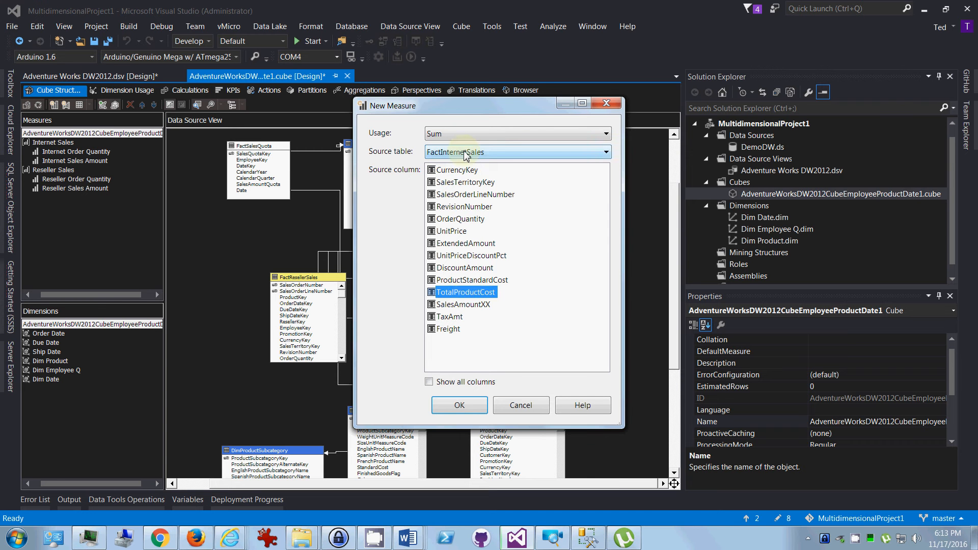
left_click(460, 405)
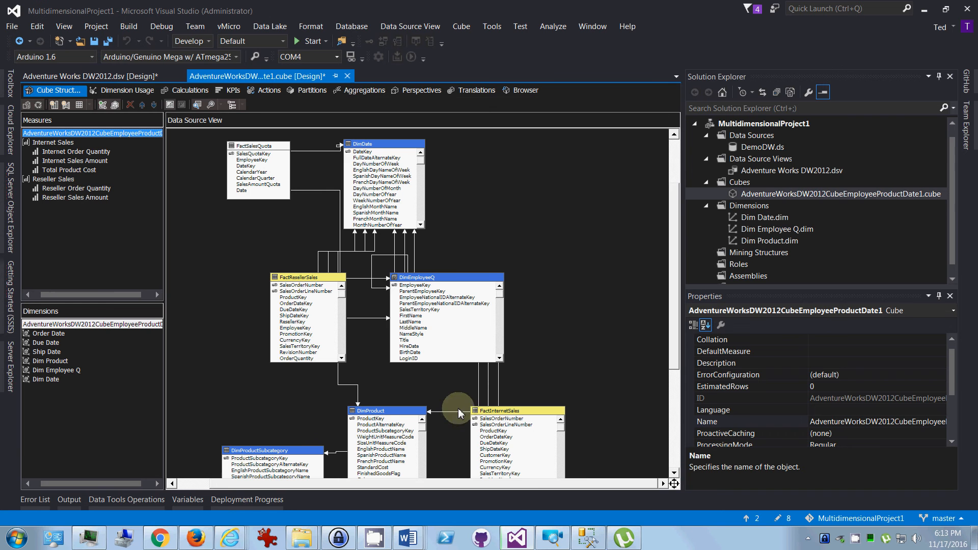
- Add a second Total Product Cost sum measure sourced from FactResellerSales
right_click(74, 230)
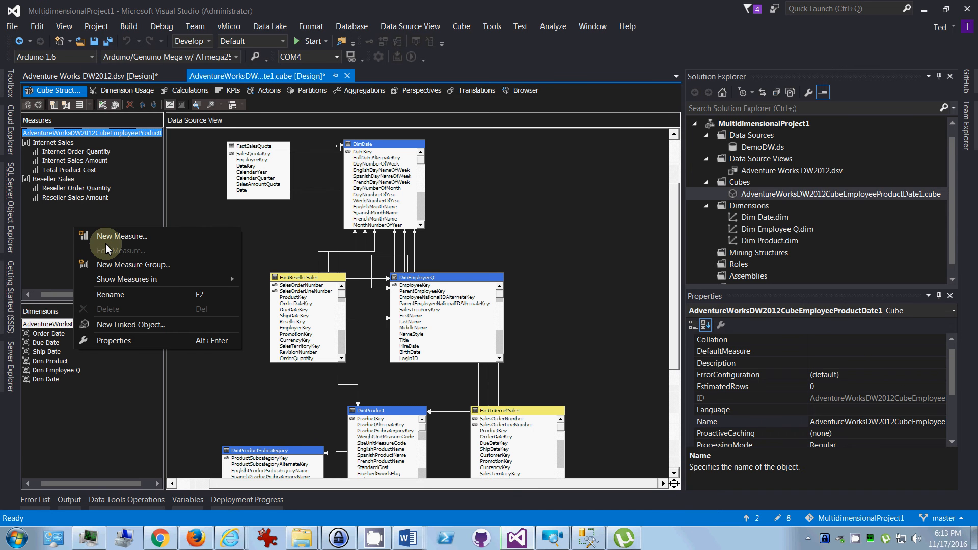
left_click(121, 236)
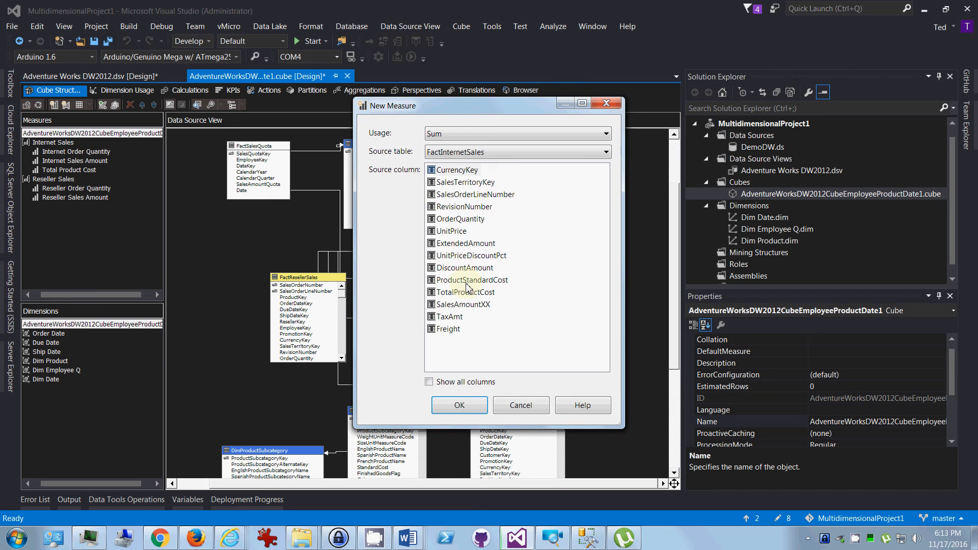
left_click(602, 152)
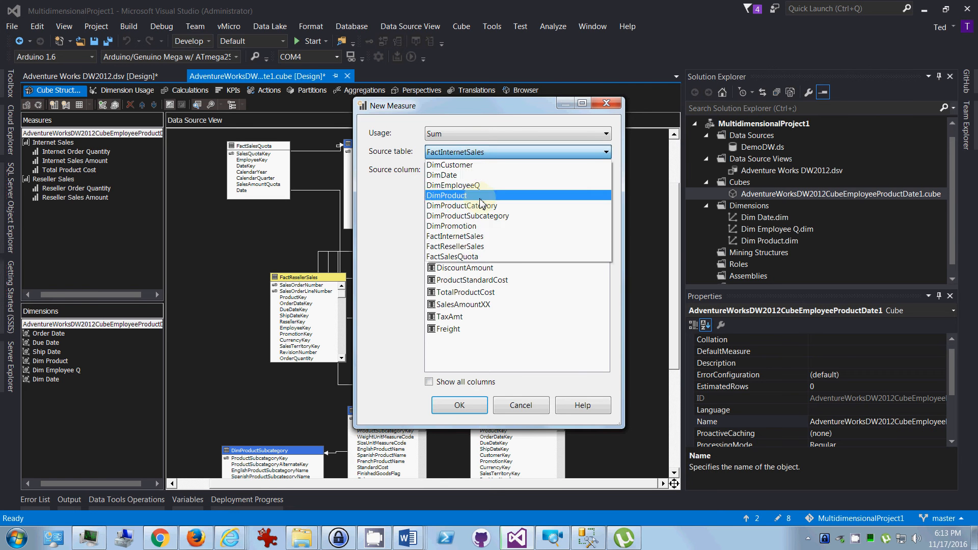
left_click(455, 246)
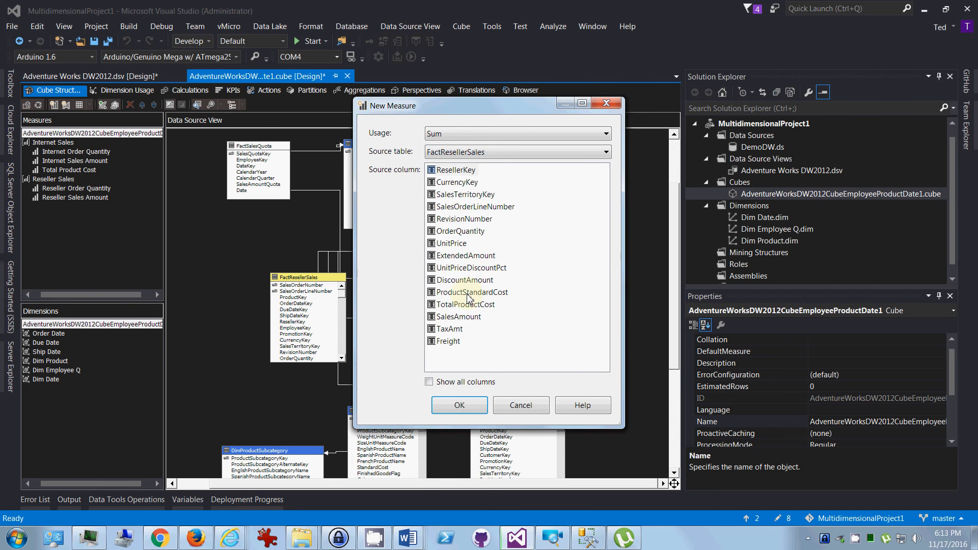
left_click(460, 404)
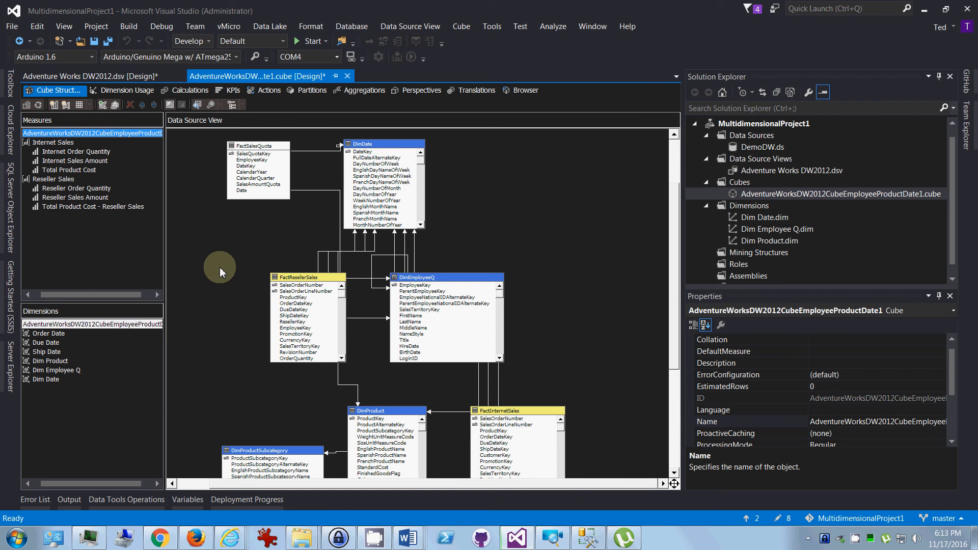
left_click(92, 207)
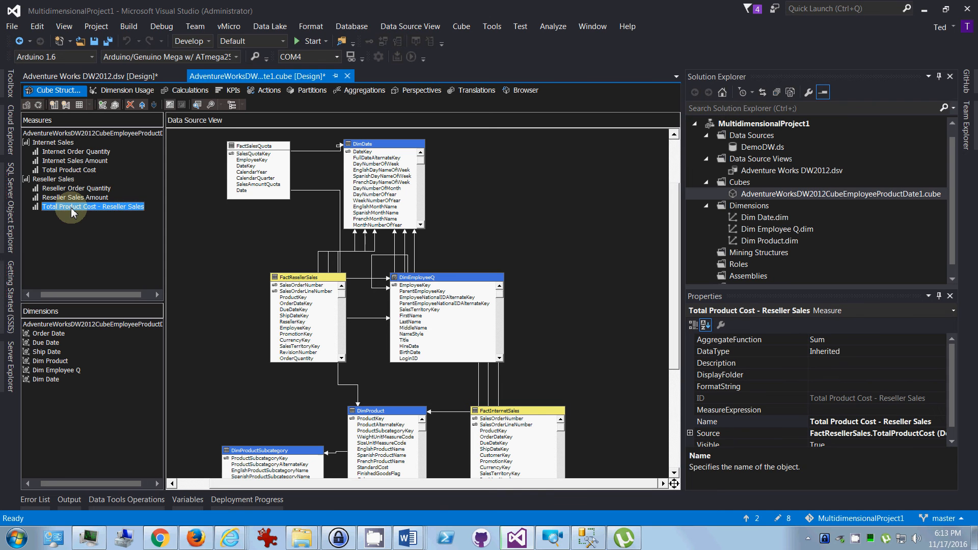
- Rename the reseller cost measure to Reseller Total Product Cost
double_click(93, 206)
type("Reseller ")
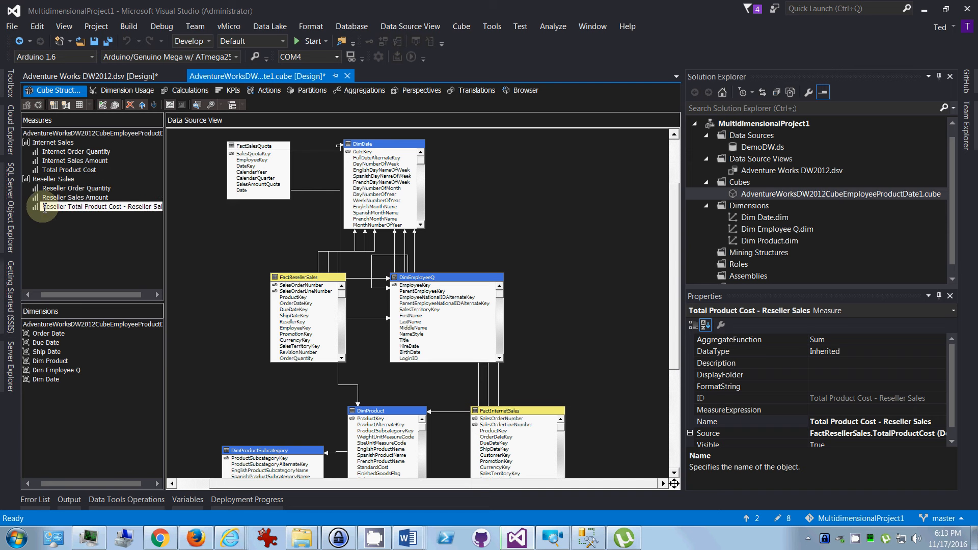
double_click(93, 207)
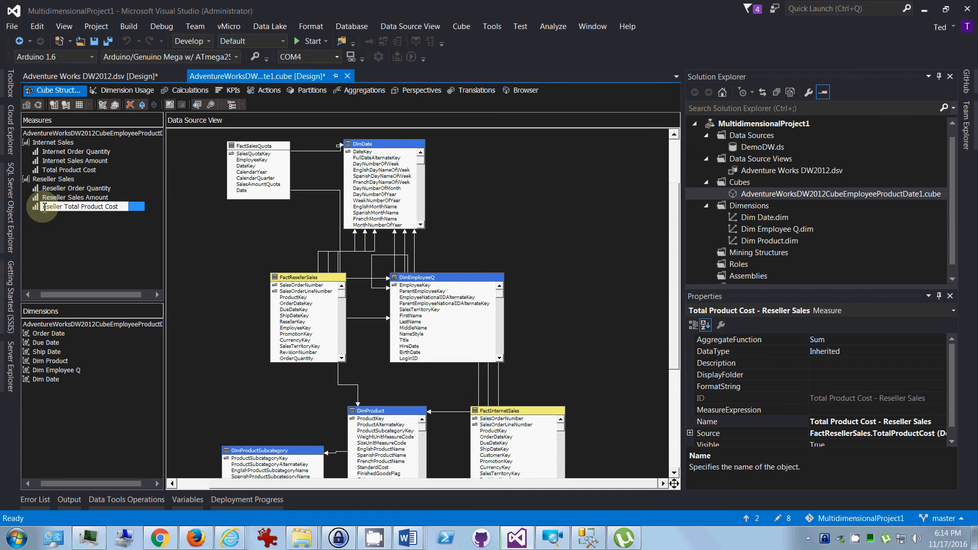
left_click(70, 170)
type("Internet ")
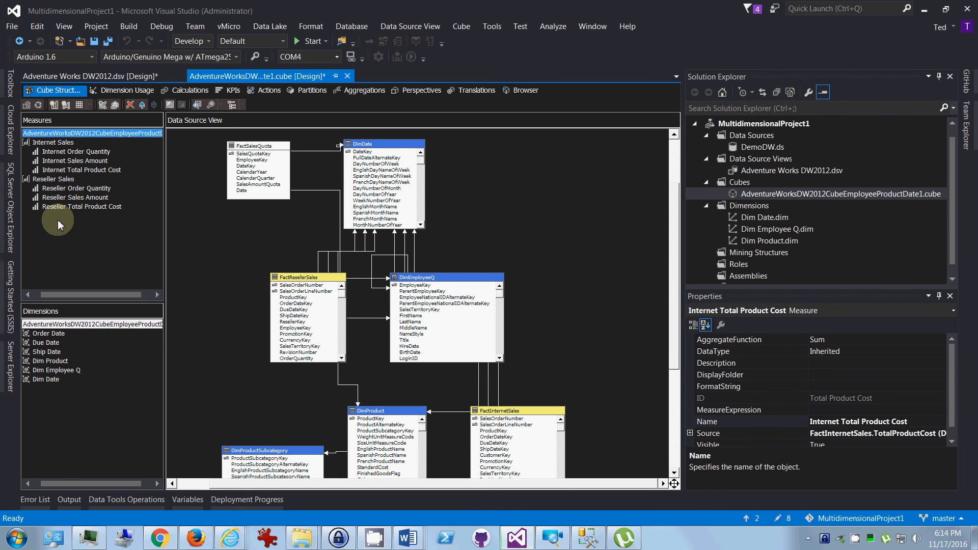
- Create a new measure group from the FactSalesQuota table
right_click(60, 224)
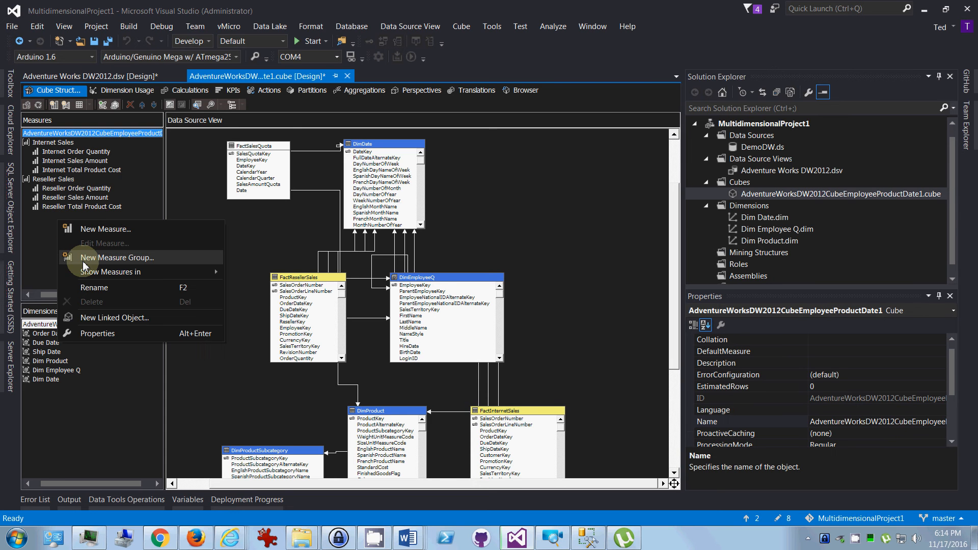
left_click(116, 258)
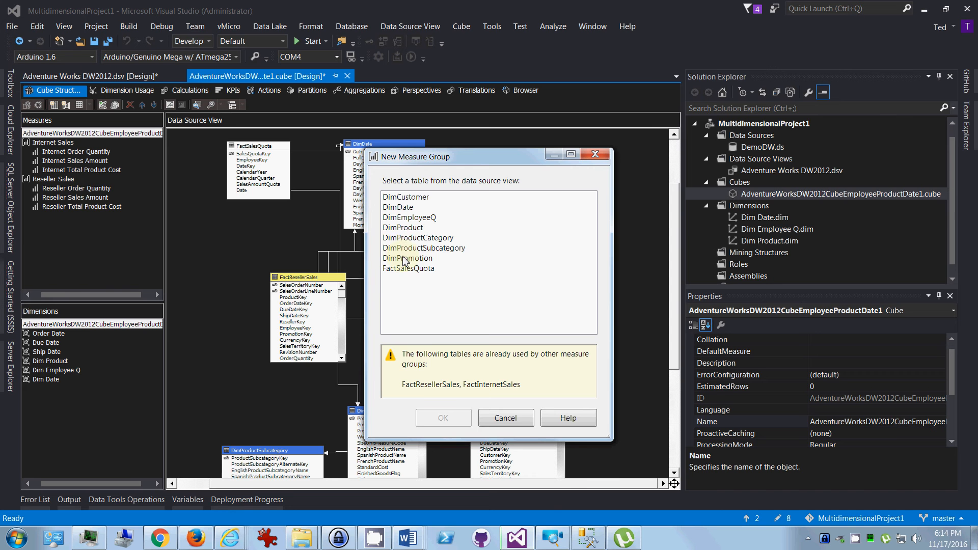
left_click(407, 268)
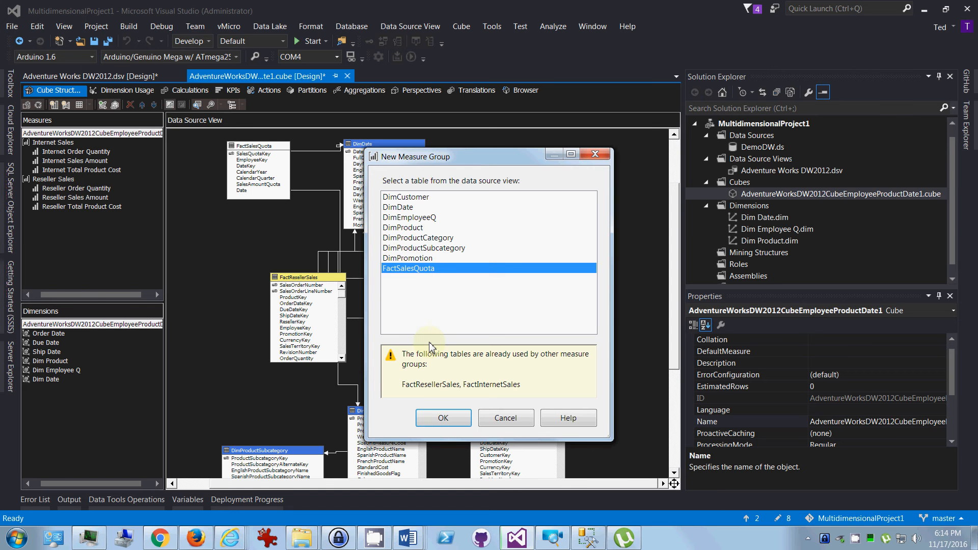
left_click(443, 418)
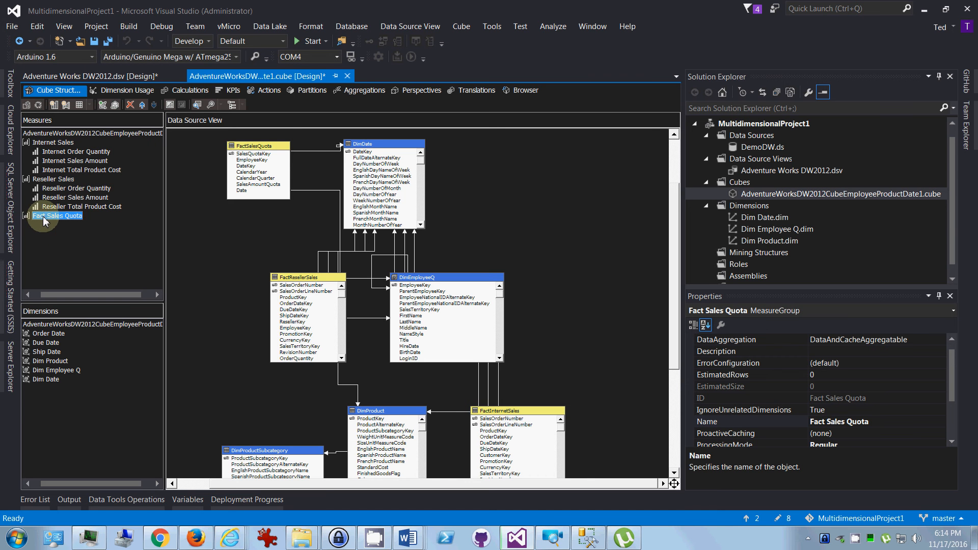
- Delete the Calendar Year and Calendar Quarter quota measures, keep Sales Amount Quota, and rename the group Sales Quota
left_click(60, 215)
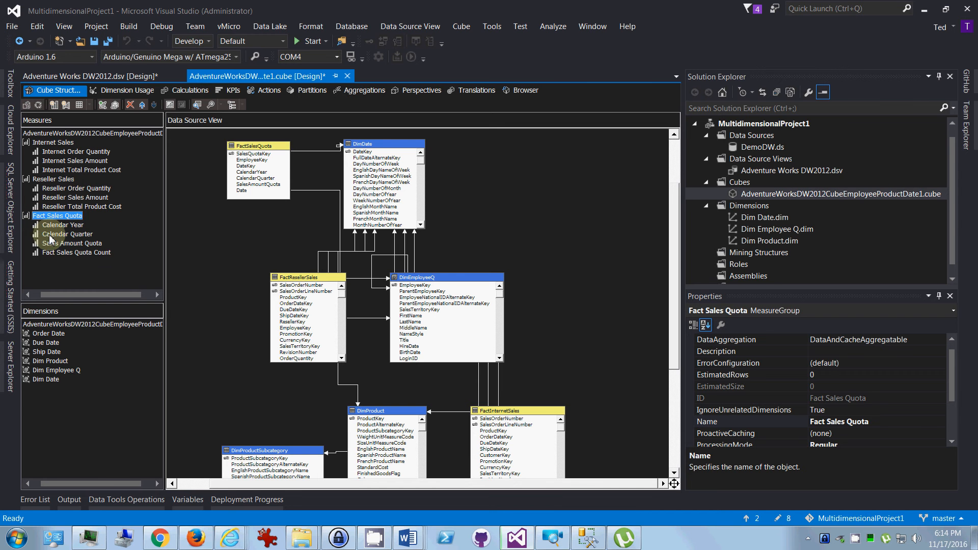
left_click(62, 224)
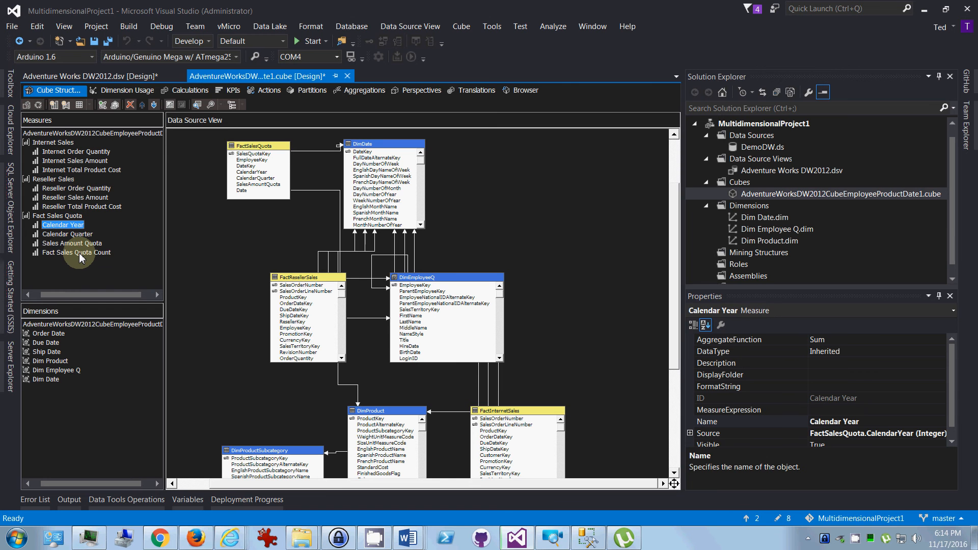
mouse_move(79, 253)
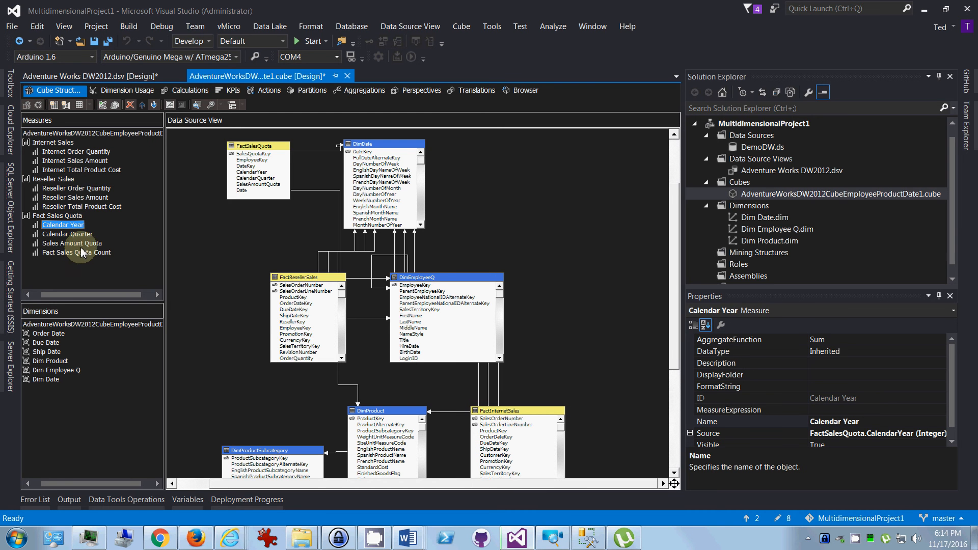
left_click(64, 224)
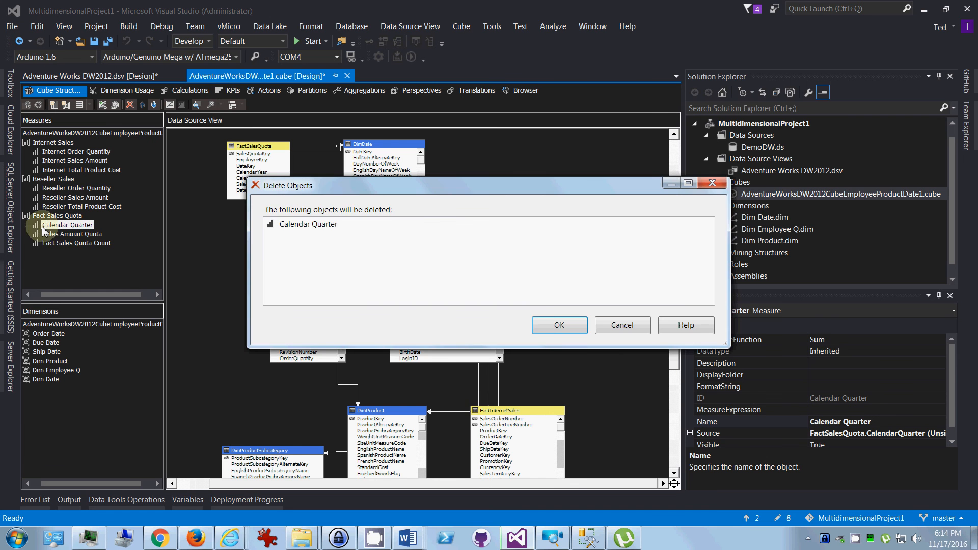
left_click(558, 325)
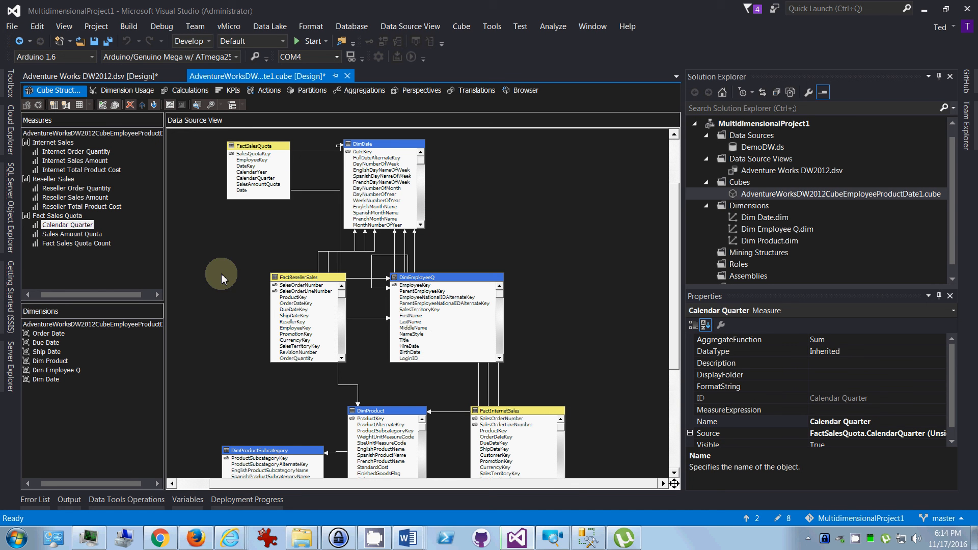
left_click(71, 225)
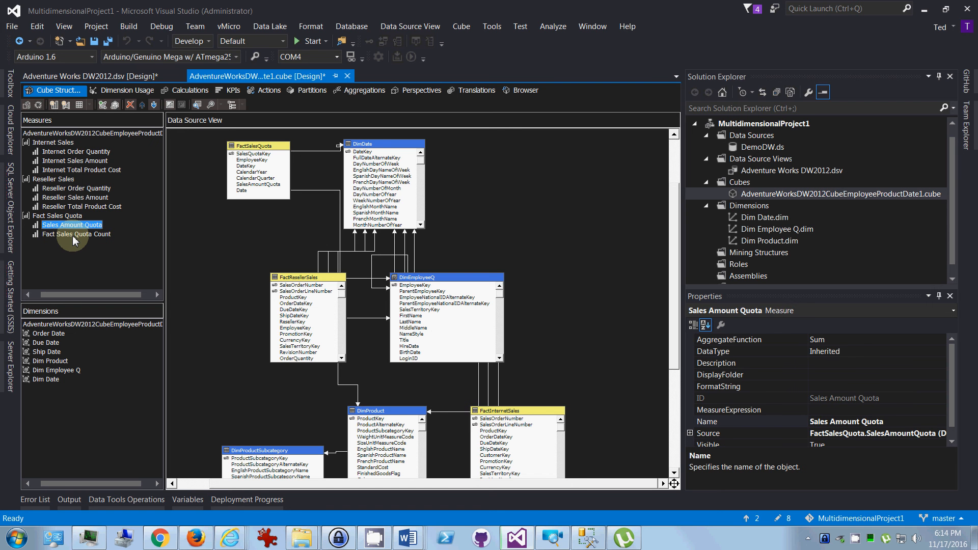
left_click(75, 234)
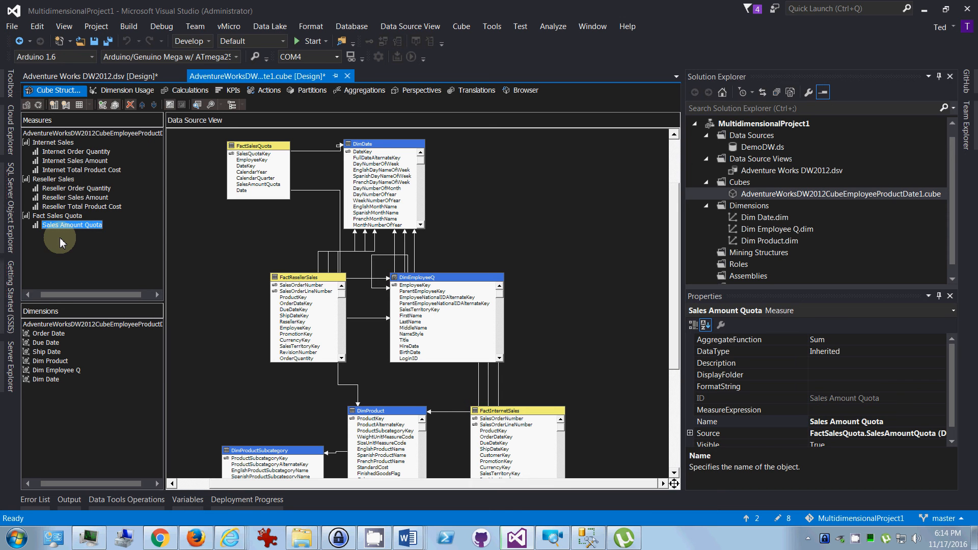
left_click(56, 215)
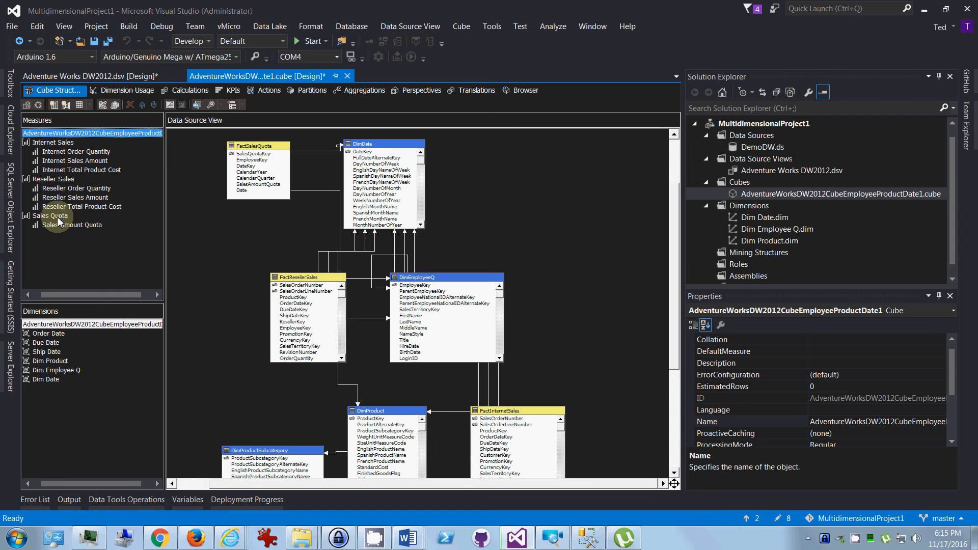
left_click(50, 216)
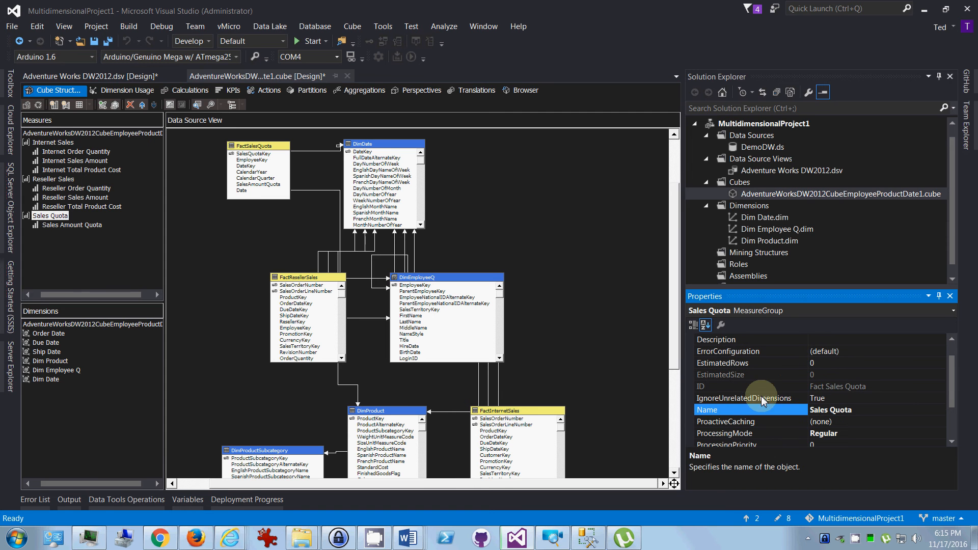
left_click(744, 398)
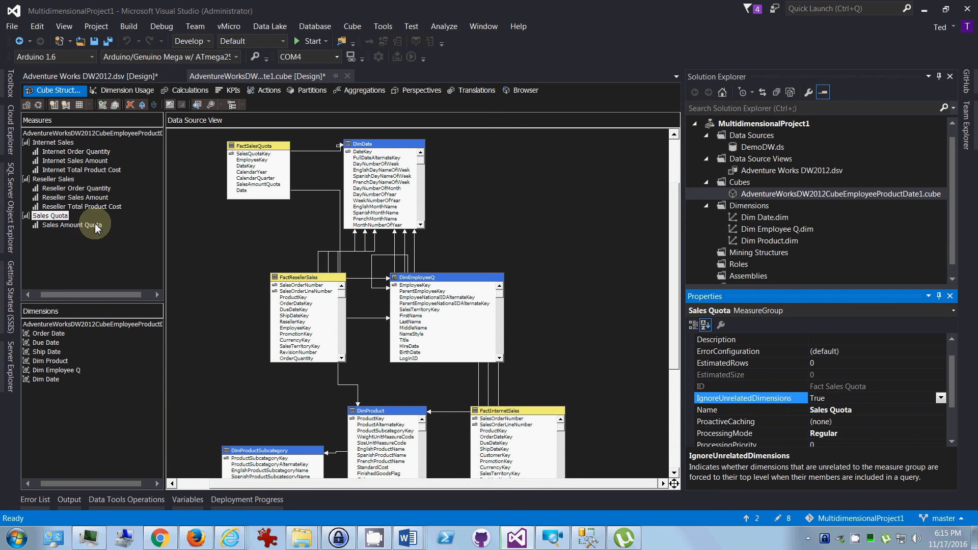
left_click(75, 196)
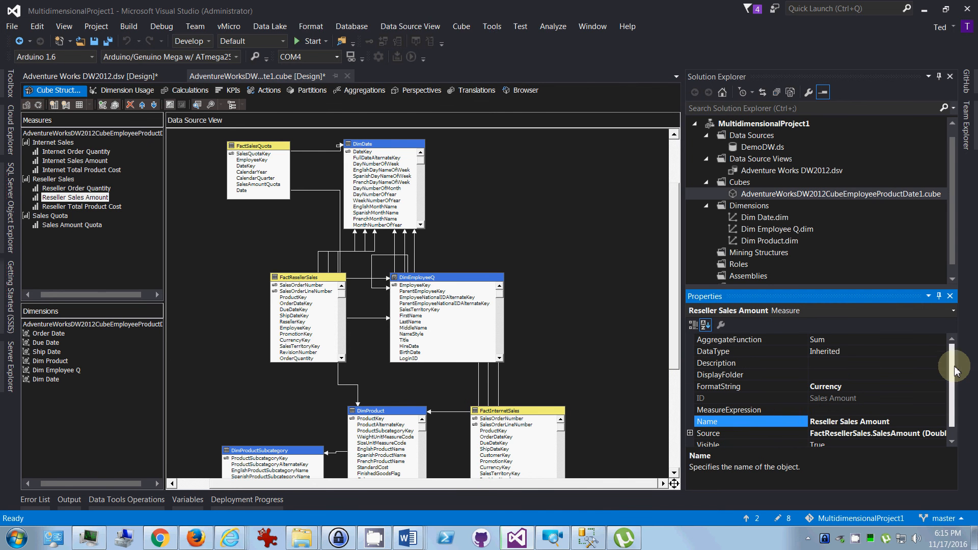
left_click(54, 180)
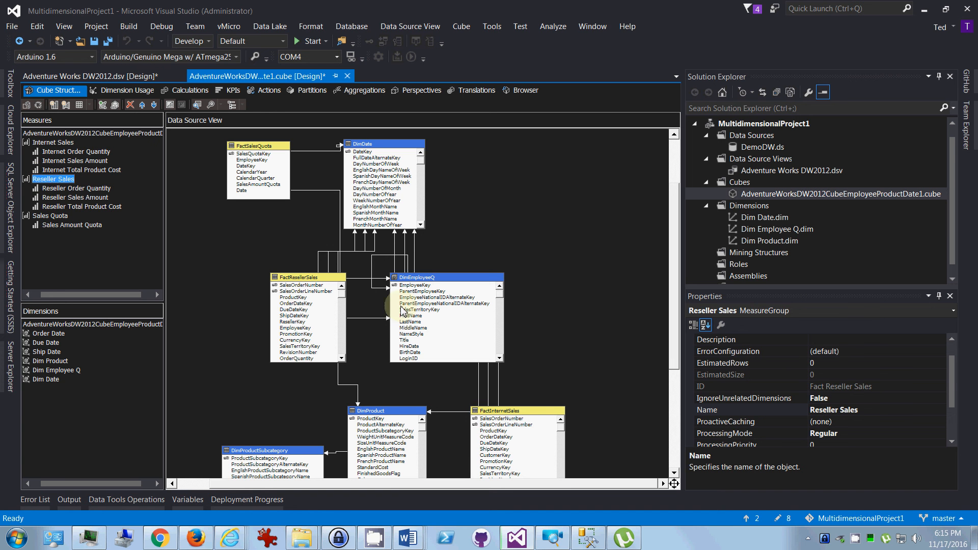
left_click(49, 216)
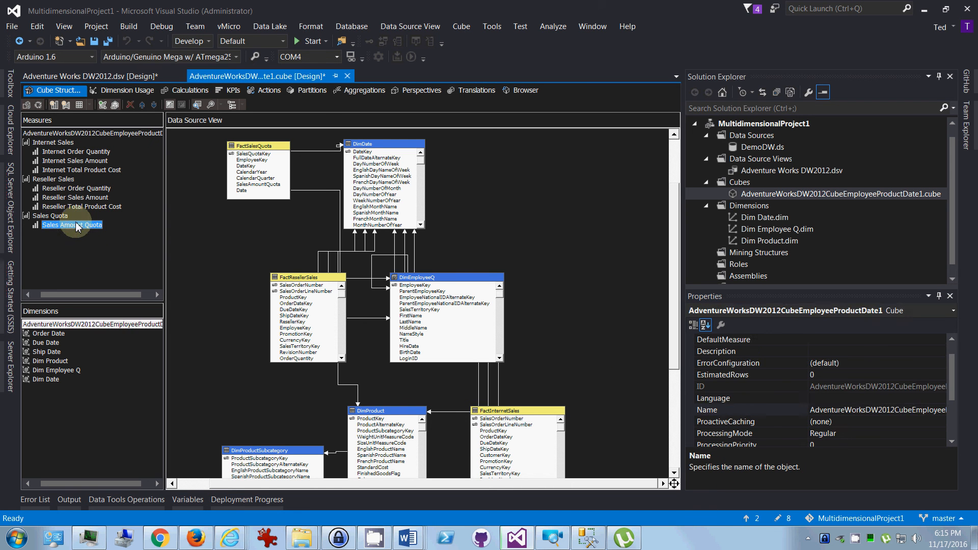
left_click(70, 224)
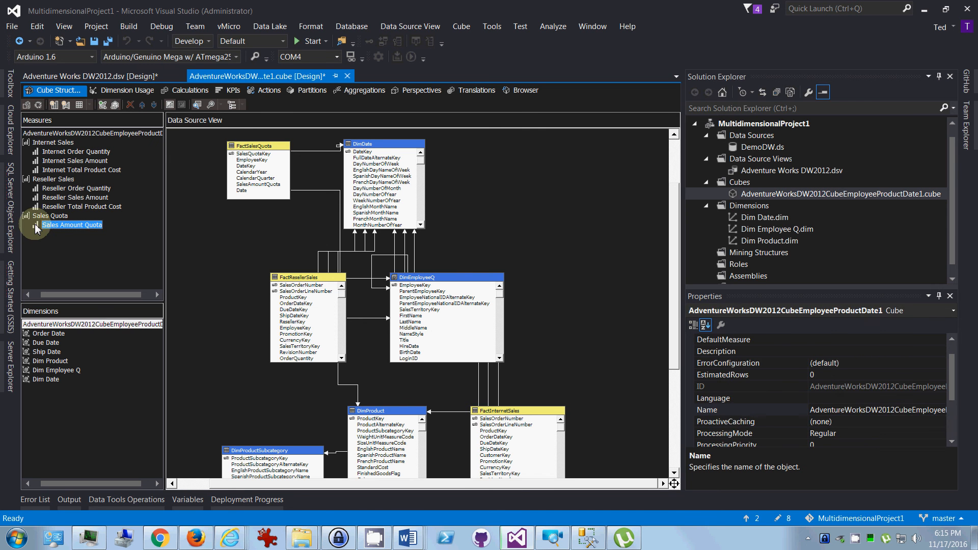
- Set the Sales Amount Quota measure's FormatString to Currency
left_click(71, 224)
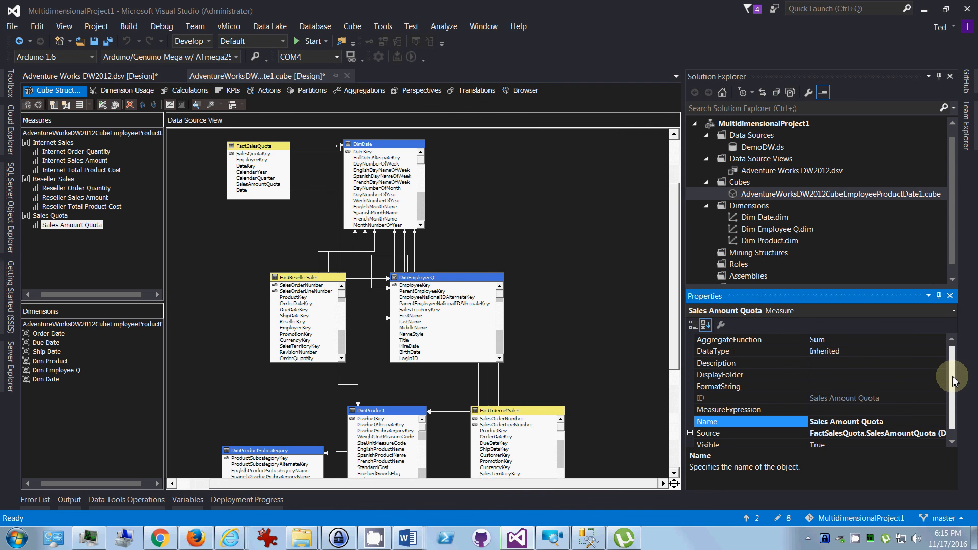
scroll("down", 3)
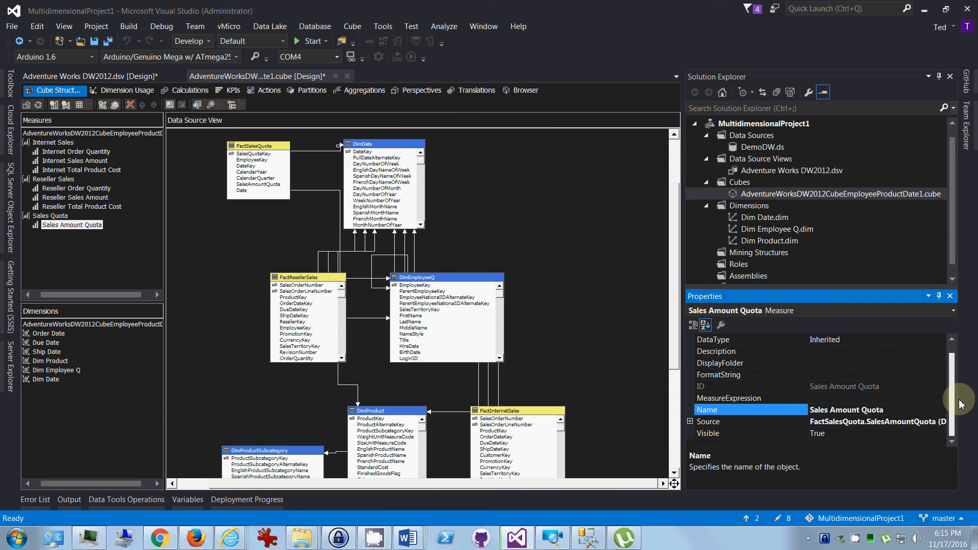
left_click(717, 374)
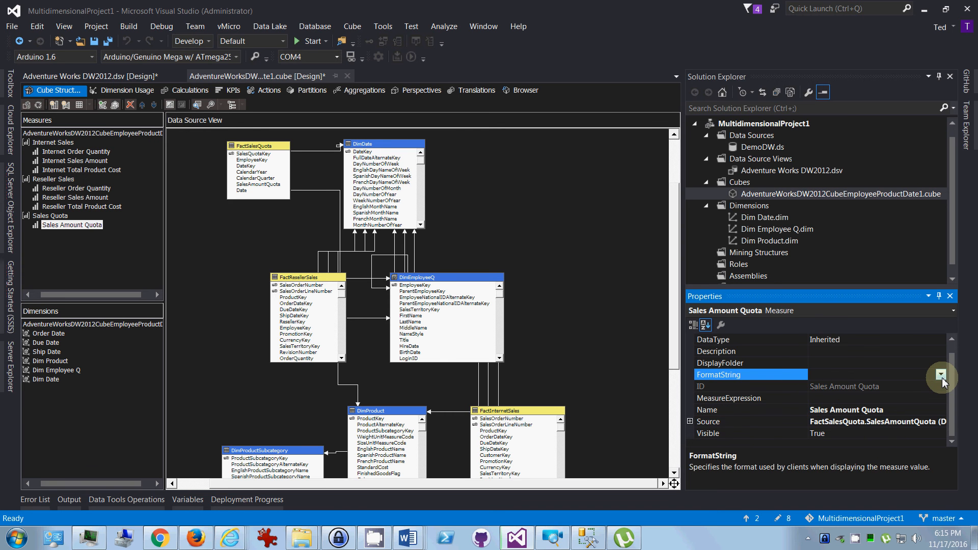
left_click(940, 374)
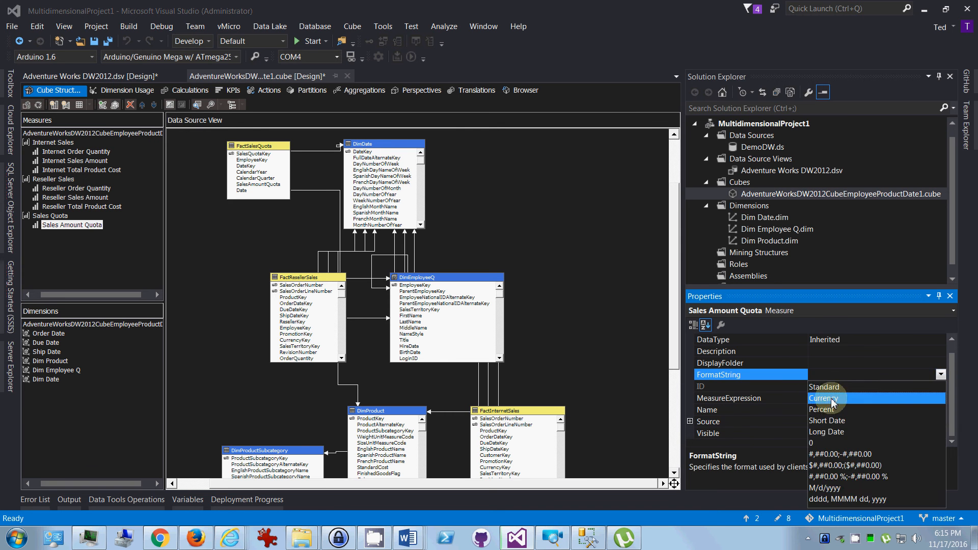
left_click(824, 398)
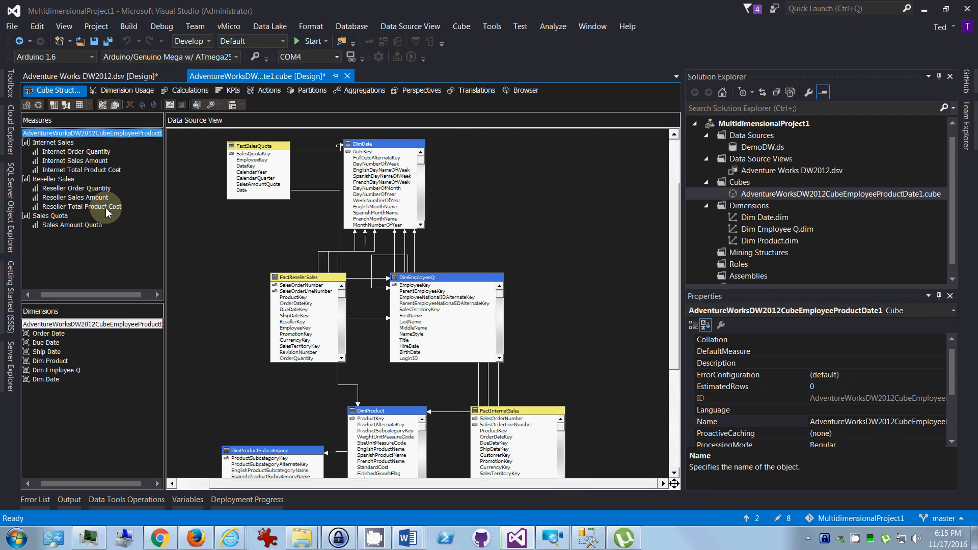
- Set Reseller Total Product Cost's FormatString to Currency and check Internet Total Product Cost's format
left_click(80, 206)
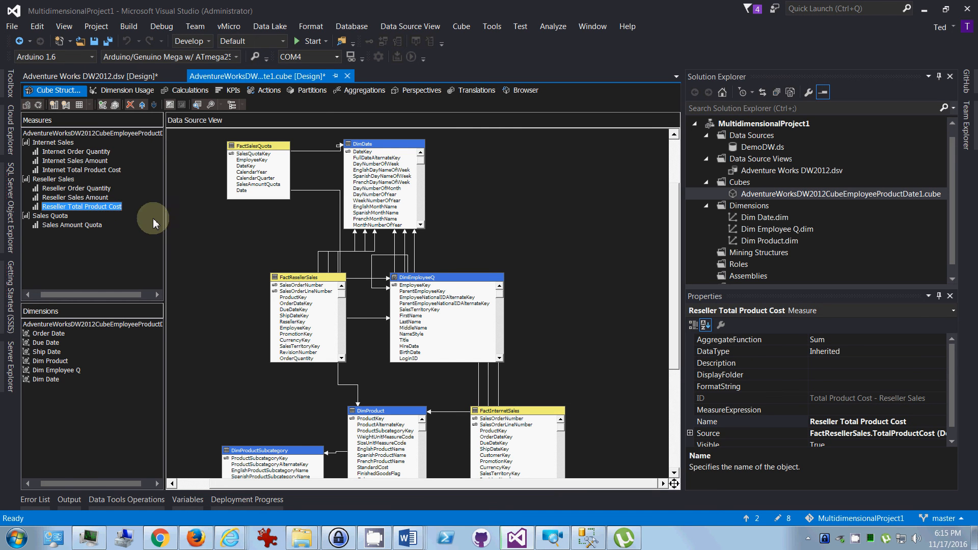
left_click(735, 386)
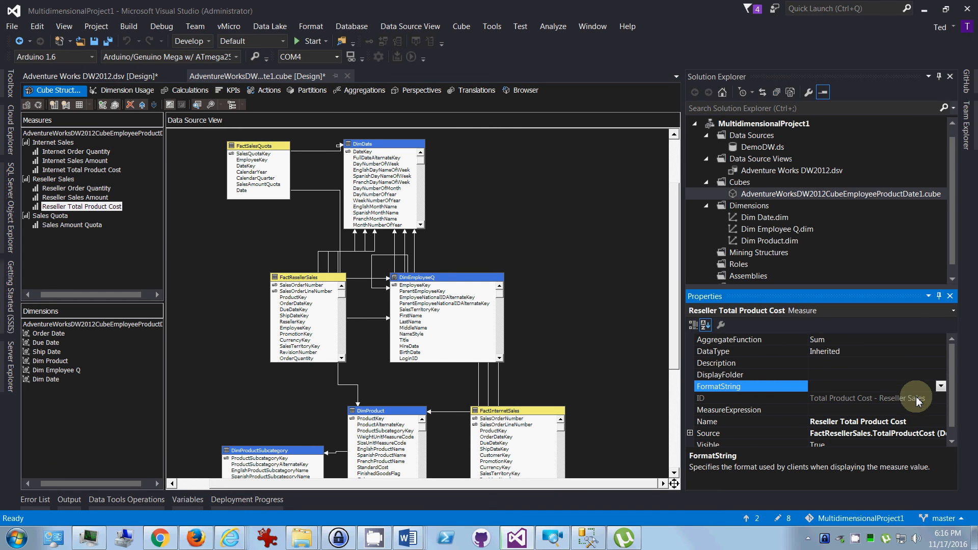
left_click(940, 386)
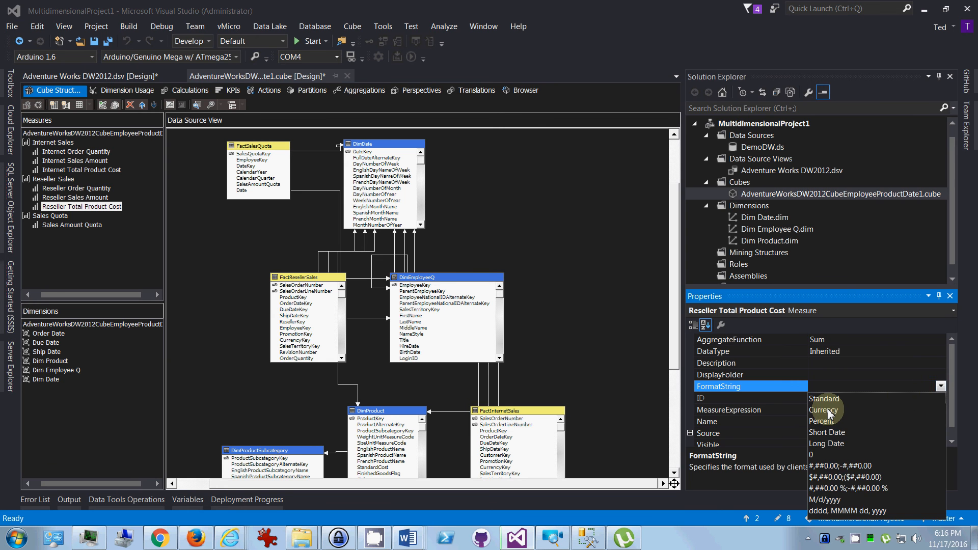
left_click(823, 410)
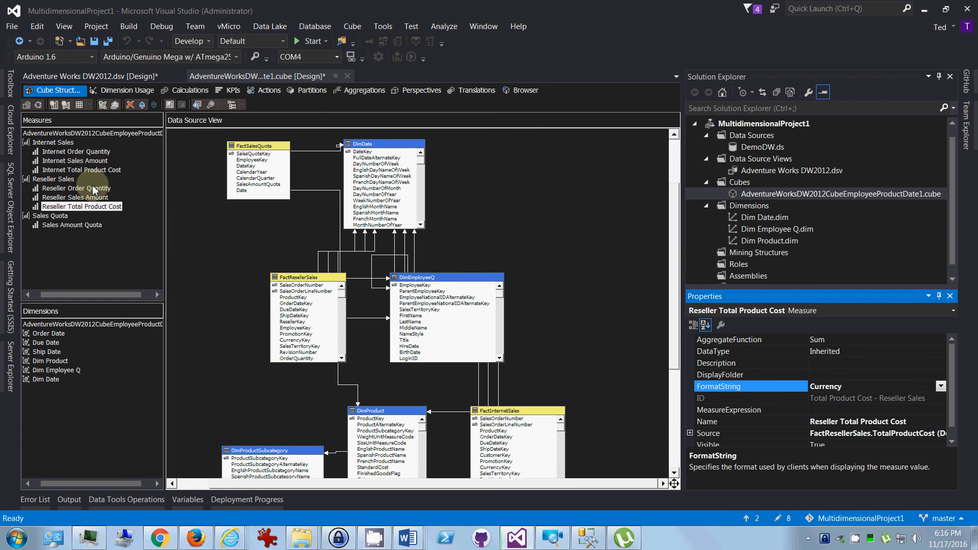
left_click(82, 171)
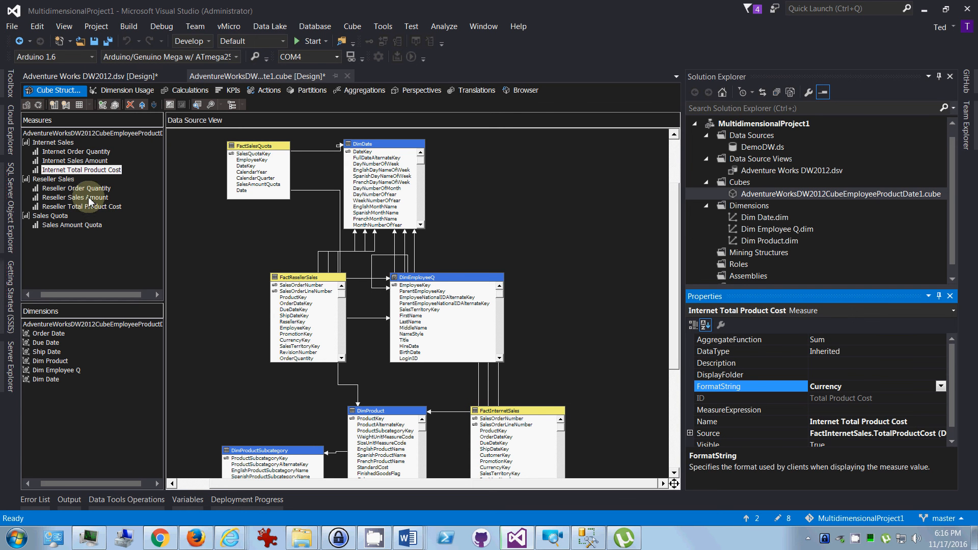
mouse_move(125, 179)
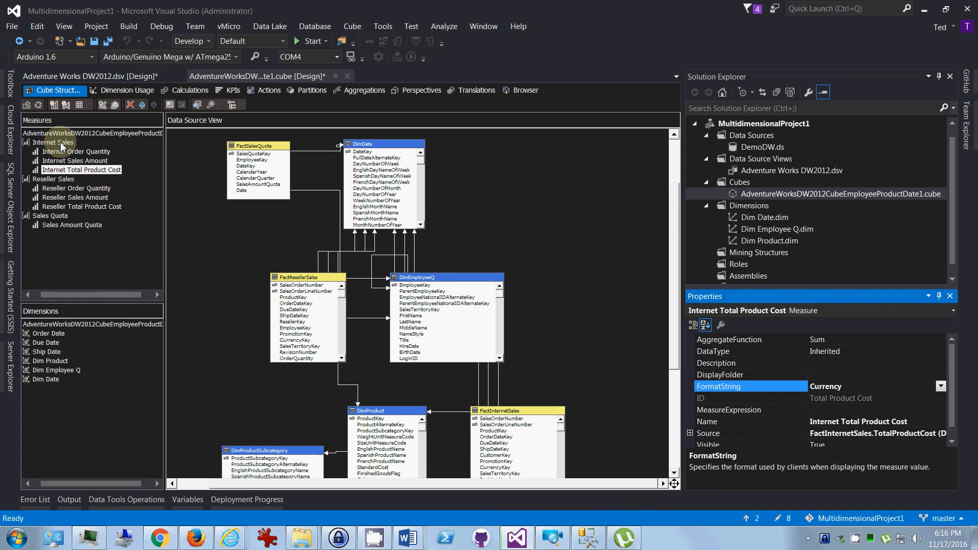
left_click(53, 180)
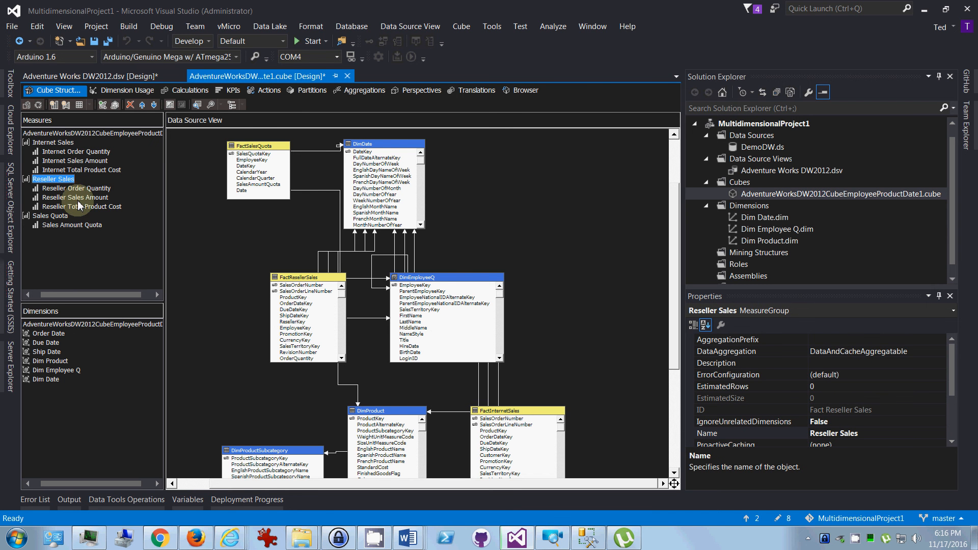
mouse_move(144, 150)
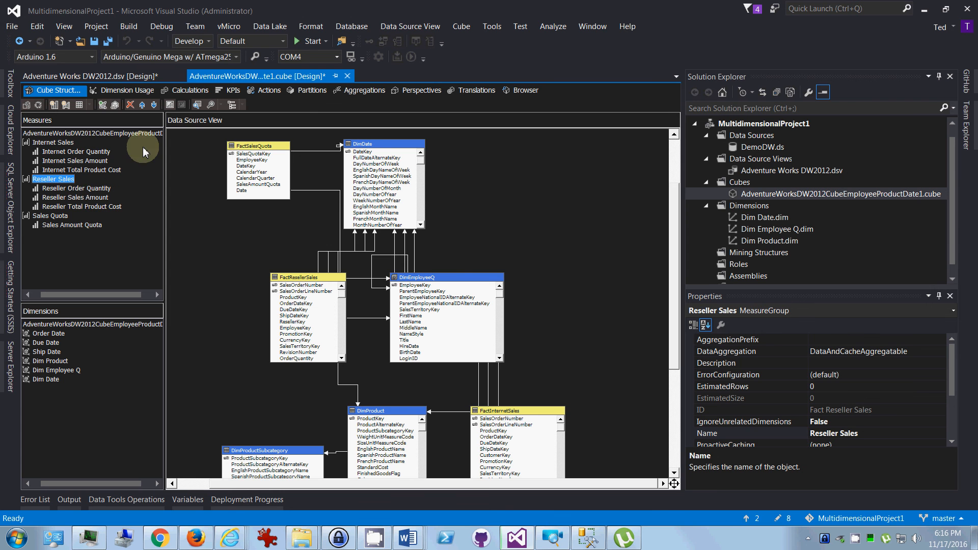
mouse_move(106, 120)
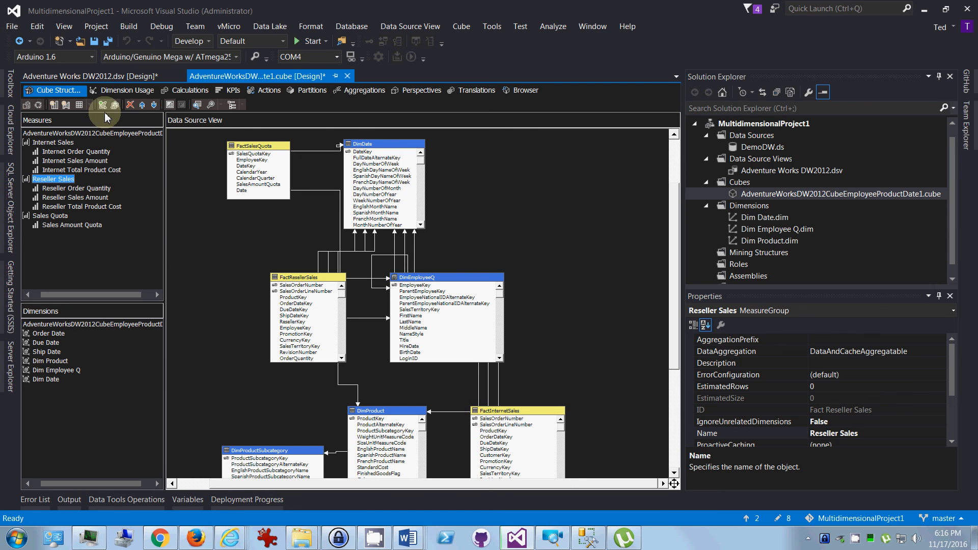
mouse_move(171, 174)
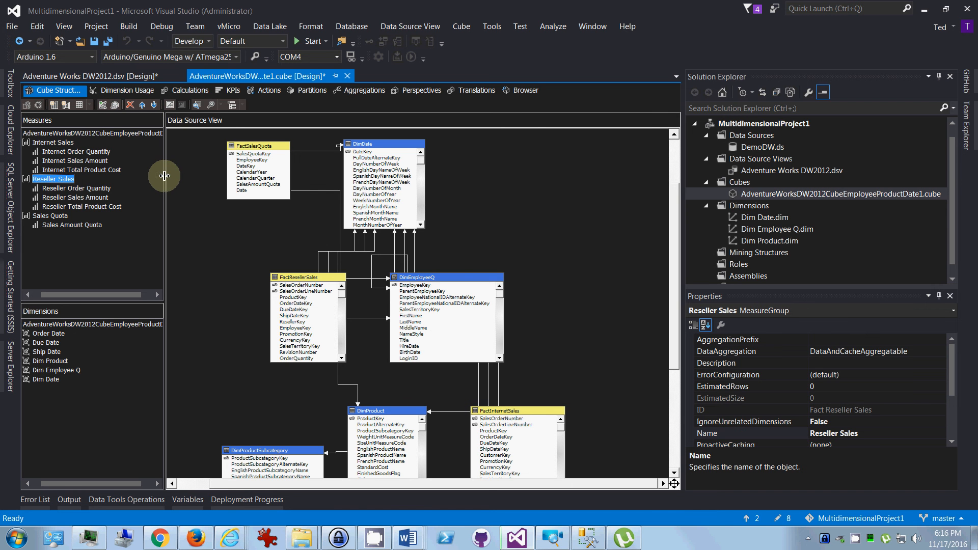
mouse_move(116, 133)
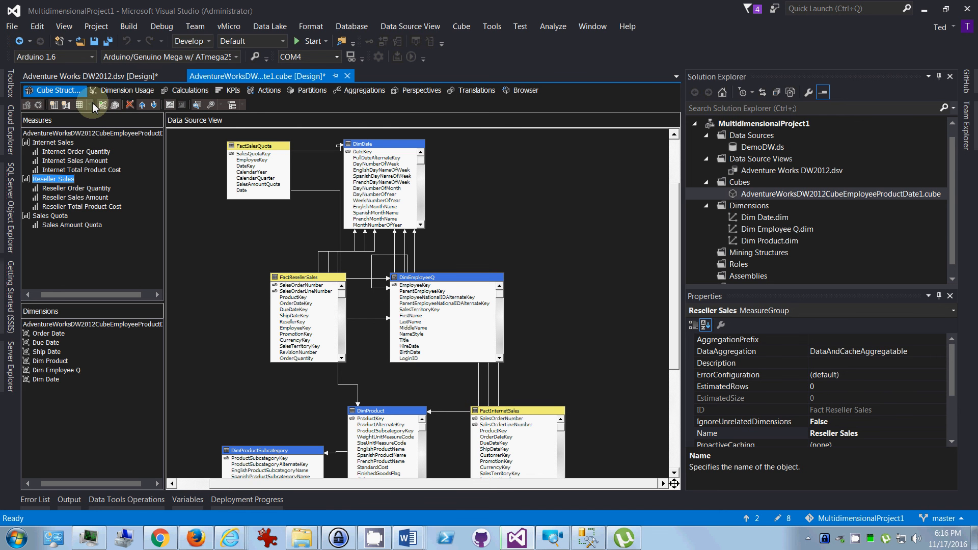
mouse_move(87, 105)
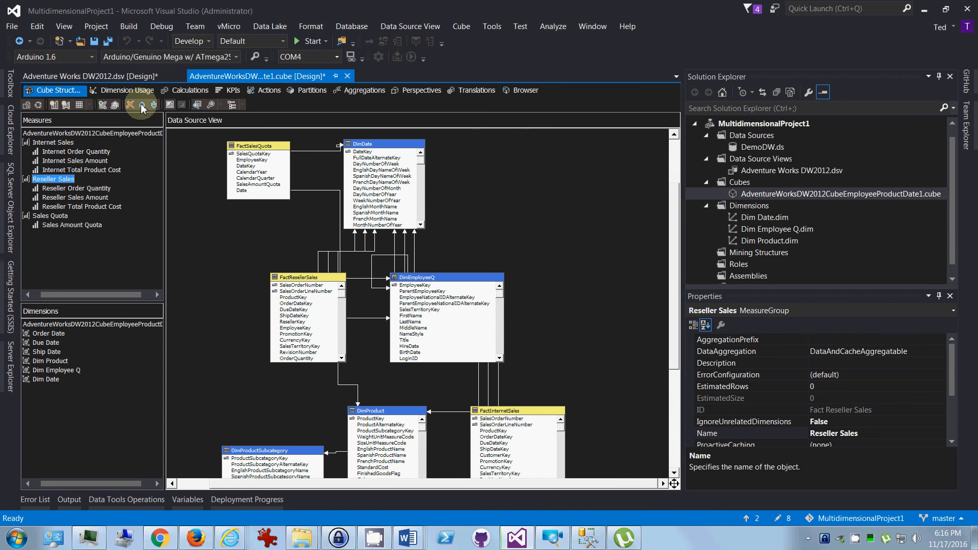
- Create a new calculated member named TotalC under the Measures parent hierarchy
left_click(190, 90)
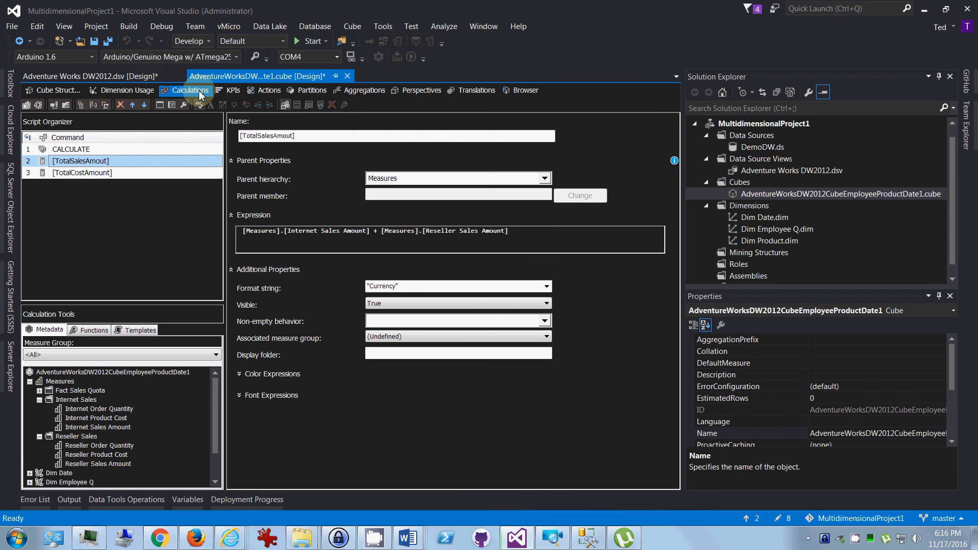
left_click(81, 174)
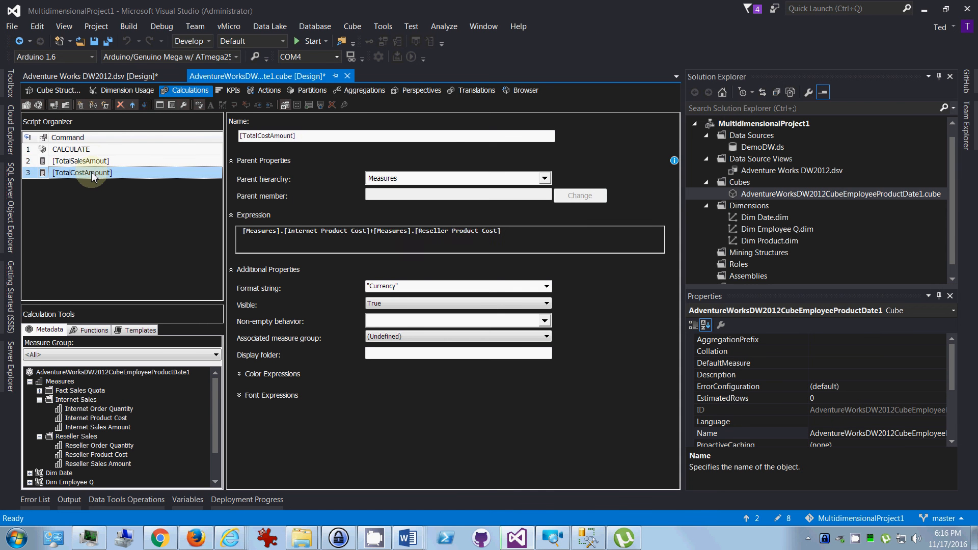
right_click(82, 172)
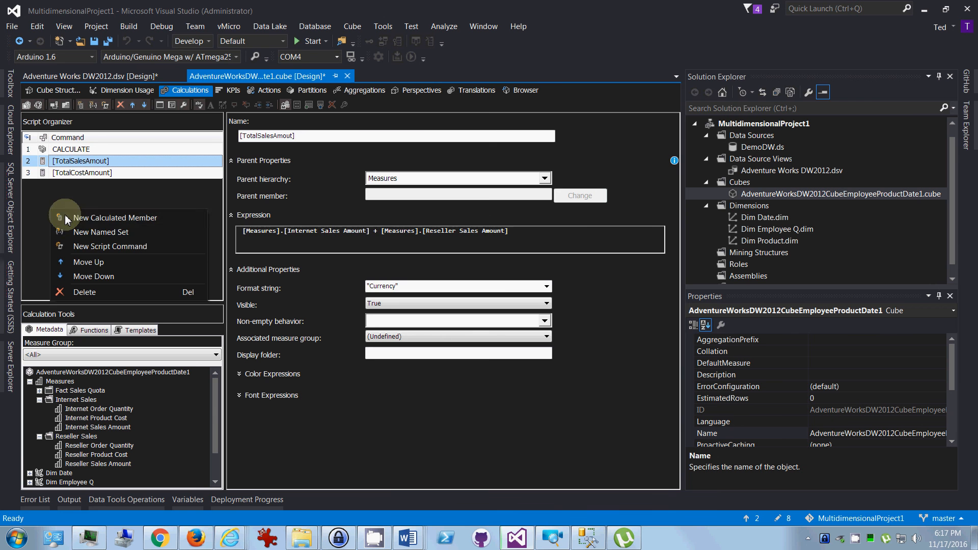
left_click(115, 218)
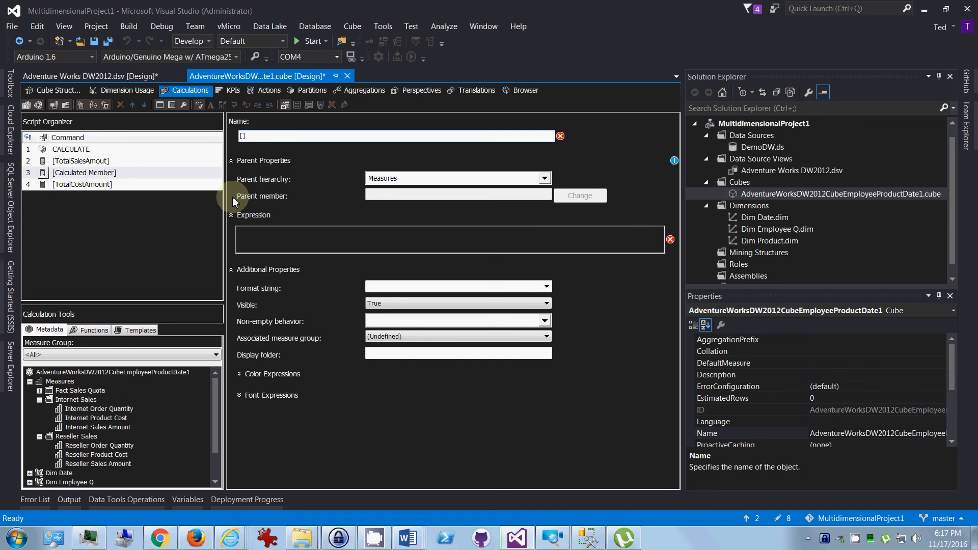
type("TotalCost")
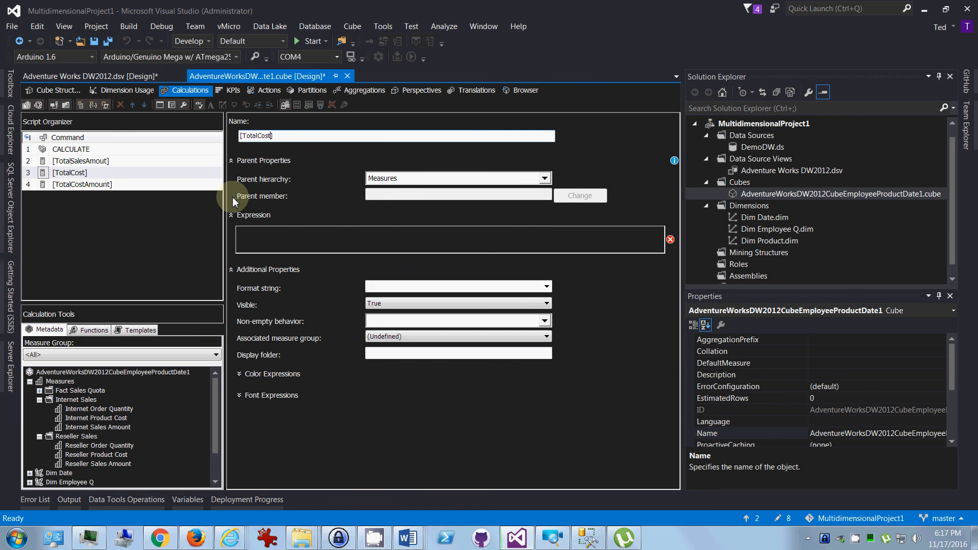
left_click(543, 177)
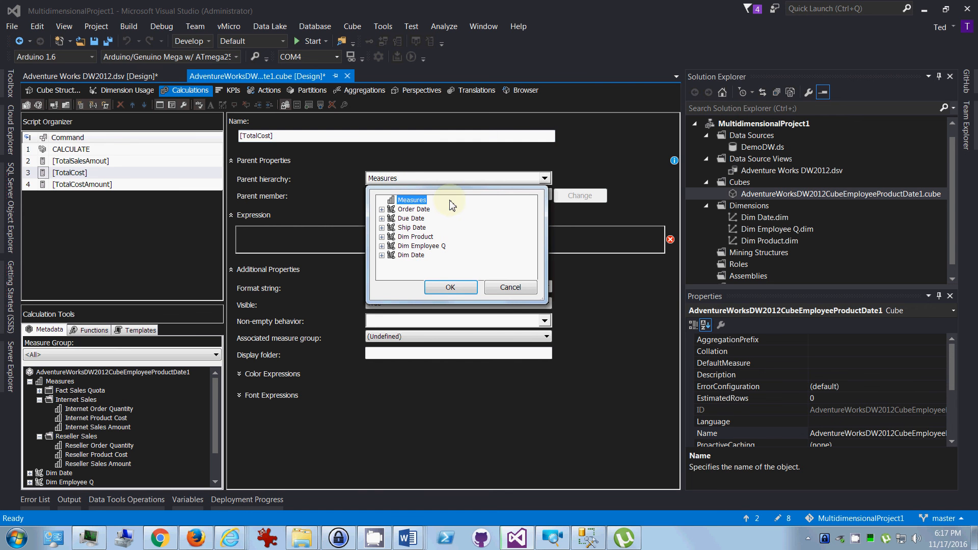
mouse_move(530, 232)
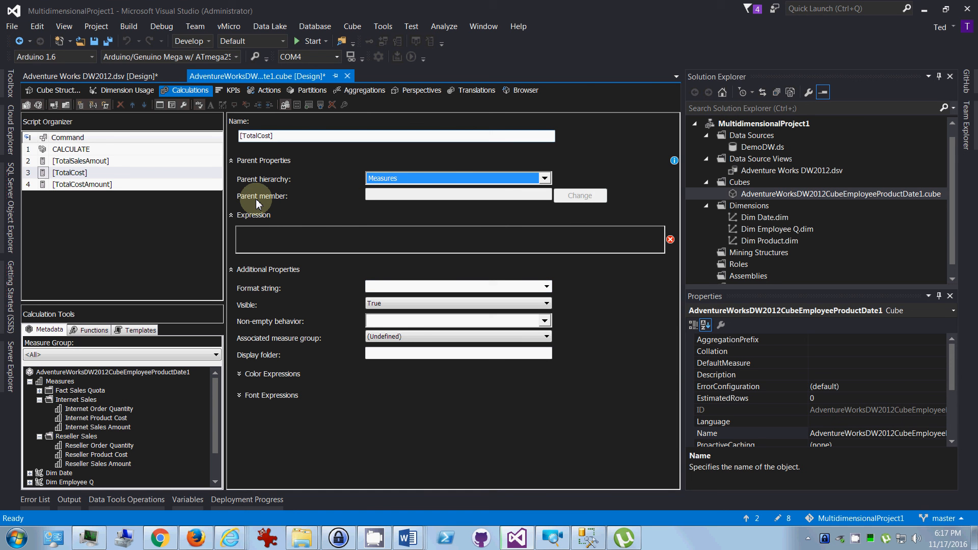
mouse_move(248, 231)
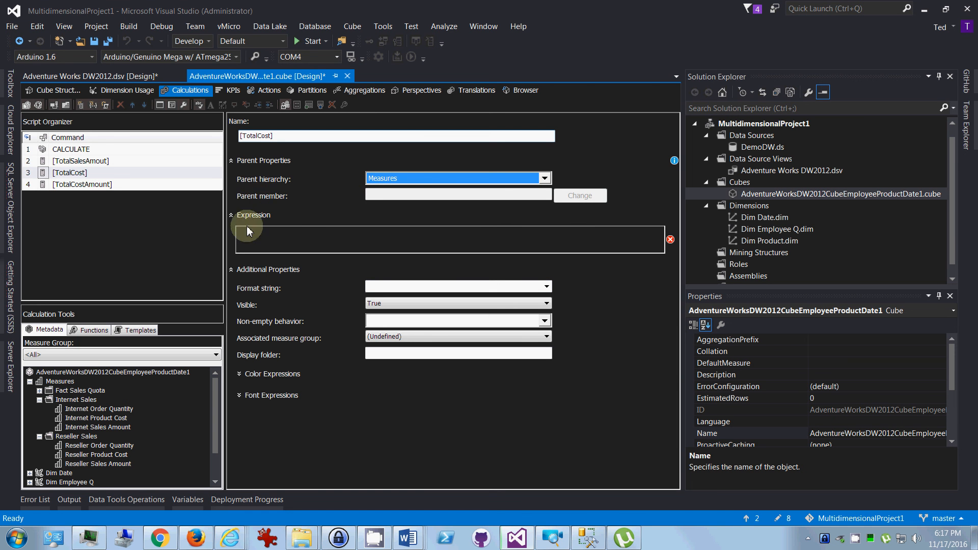
- Build the expression starting with Internet Product Cost followed by +
left_click(449, 239)
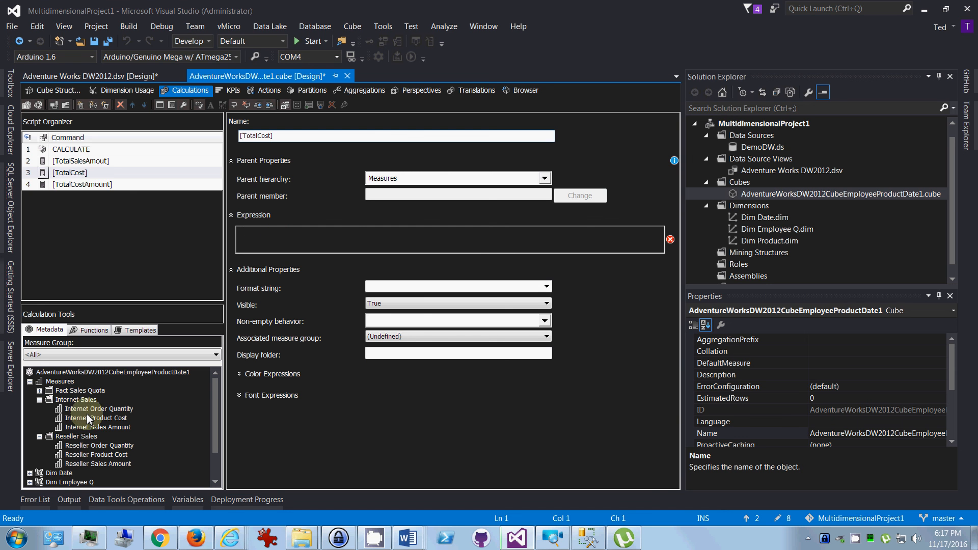
mouse_move(88, 391)
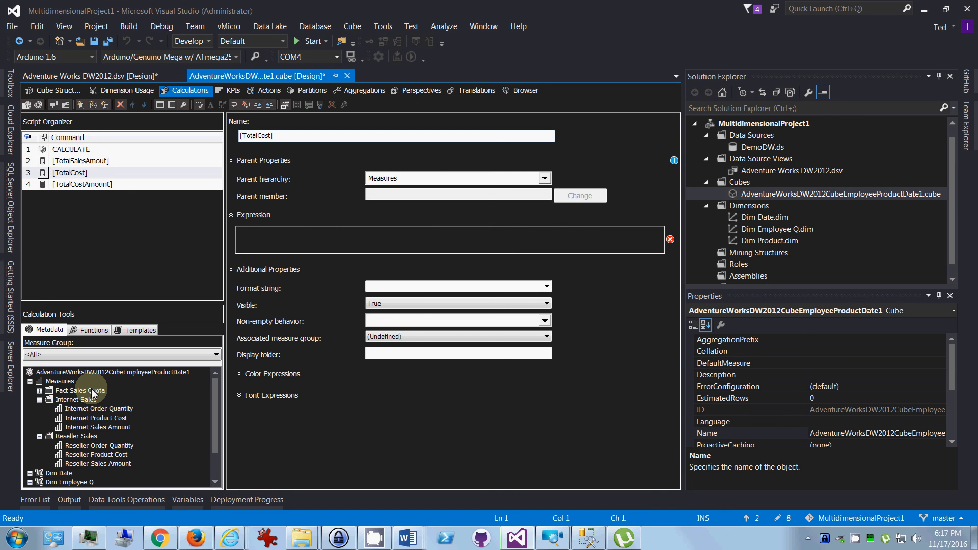
left_click(97, 418)
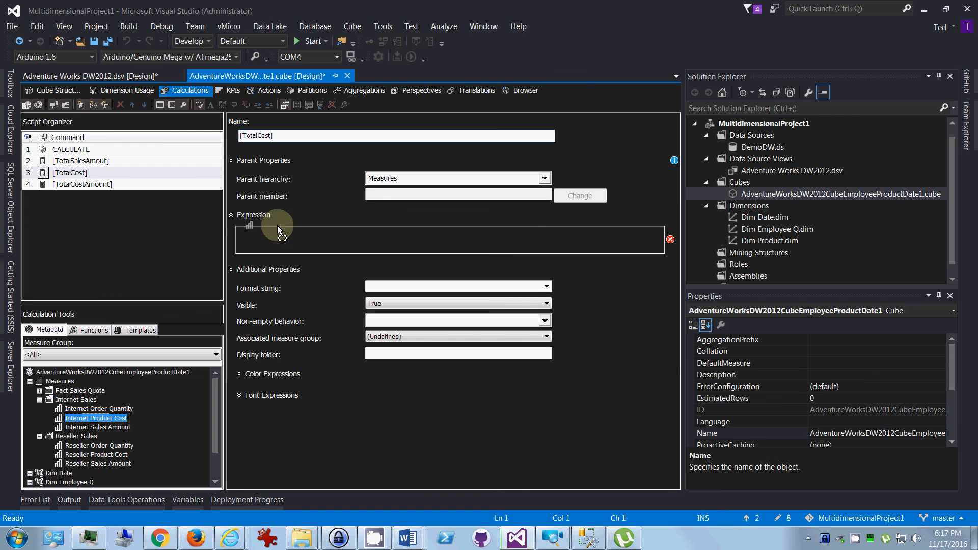
left_click_drag(96, 417, 305, 239)
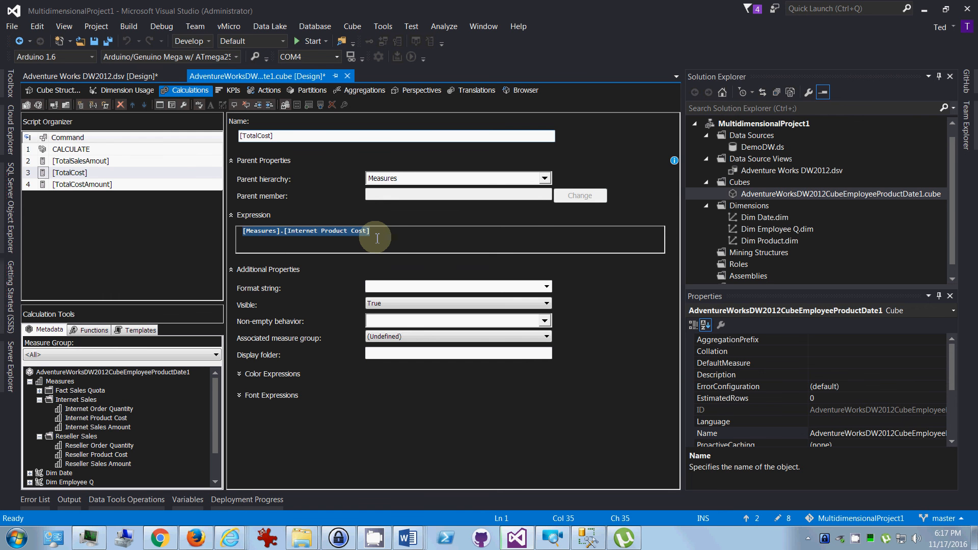
type("+")
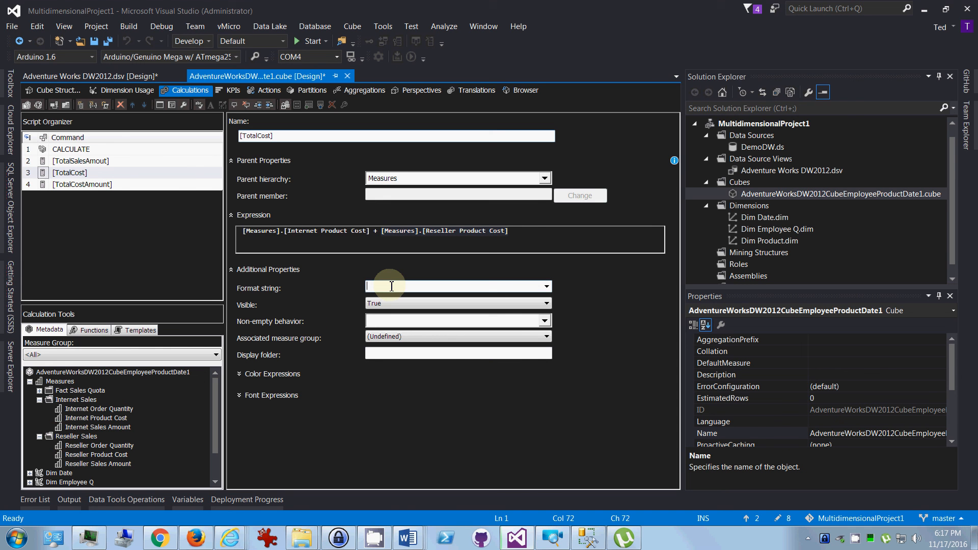
- Set TotalCost's format string to Currency and expand its color and font expression settings
left_click(546, 286)
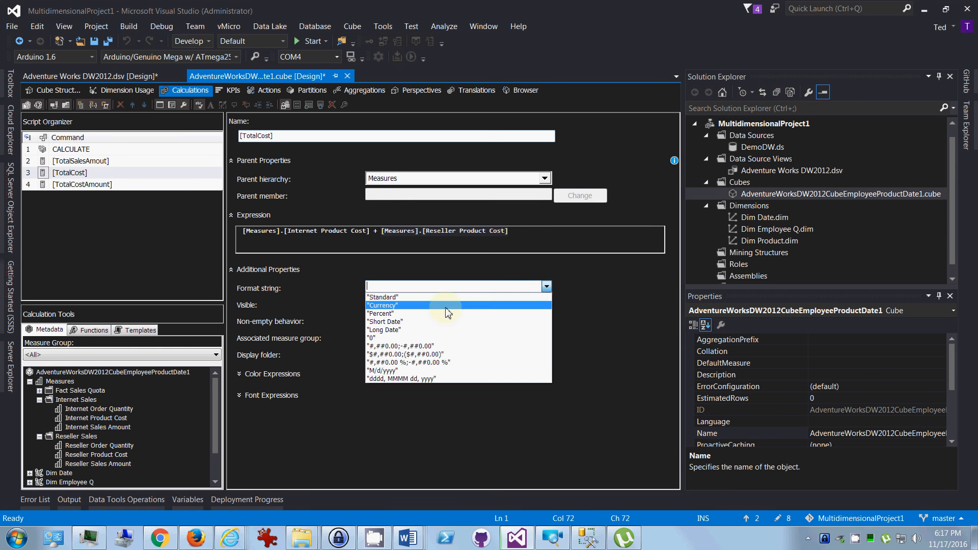
left_click(382, 305)
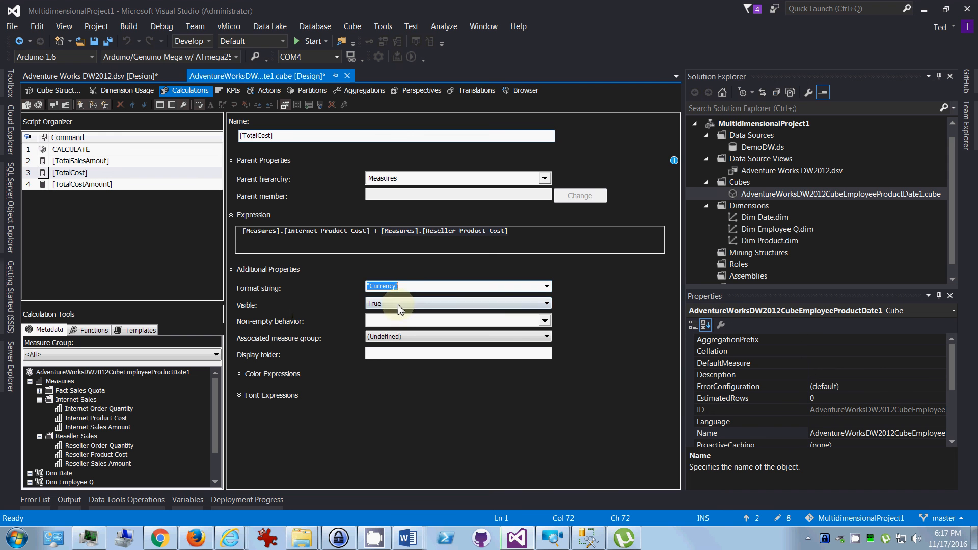
mouse_move(402, 323)
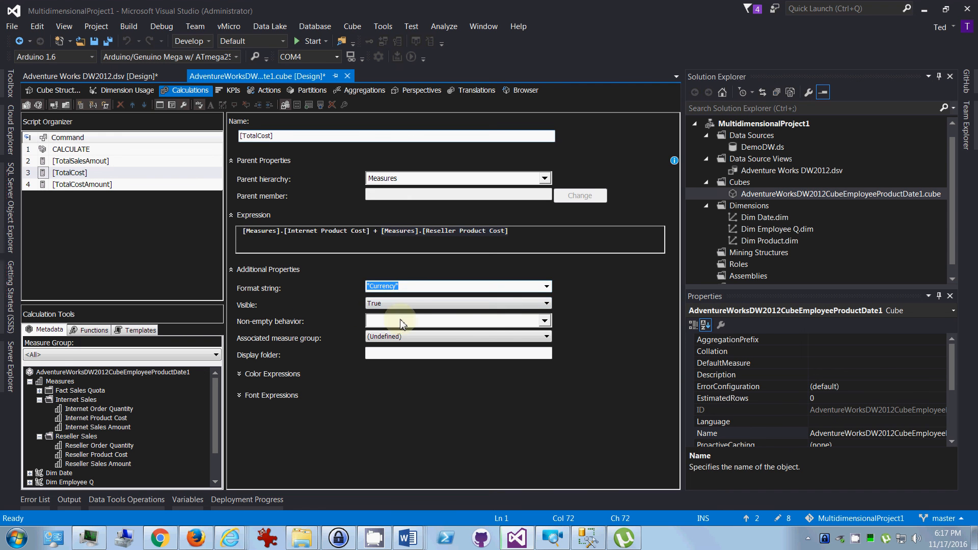
left_click(543, 321)
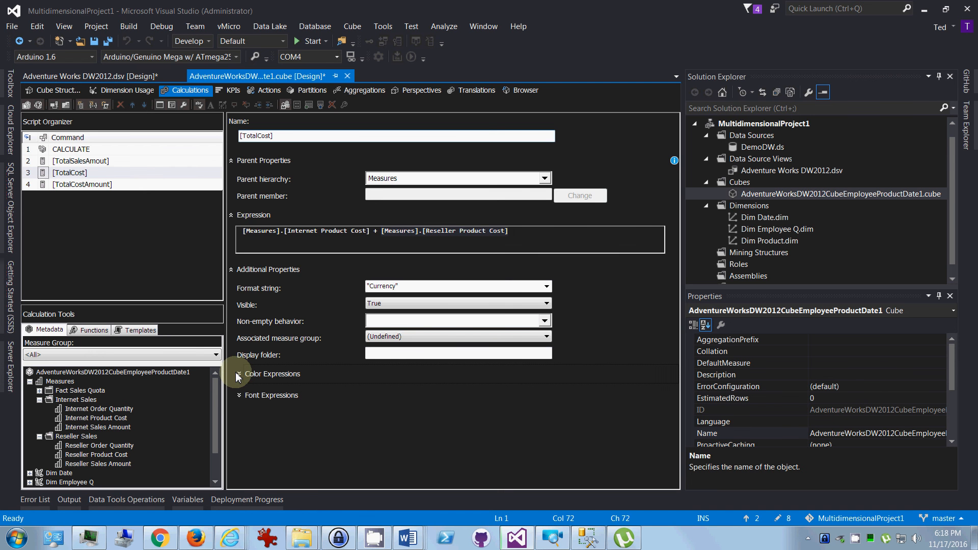
left_click(238, 374)
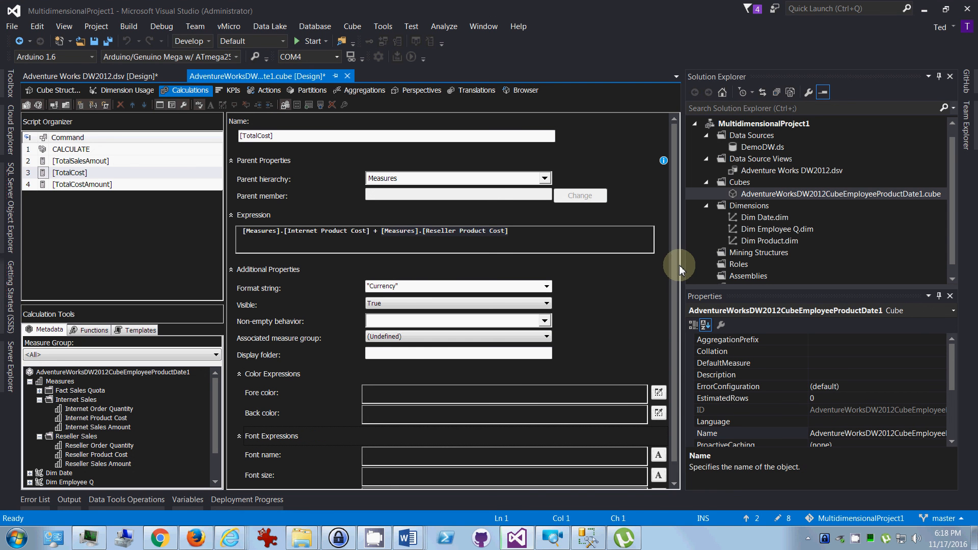
mouse_move(412, 380)
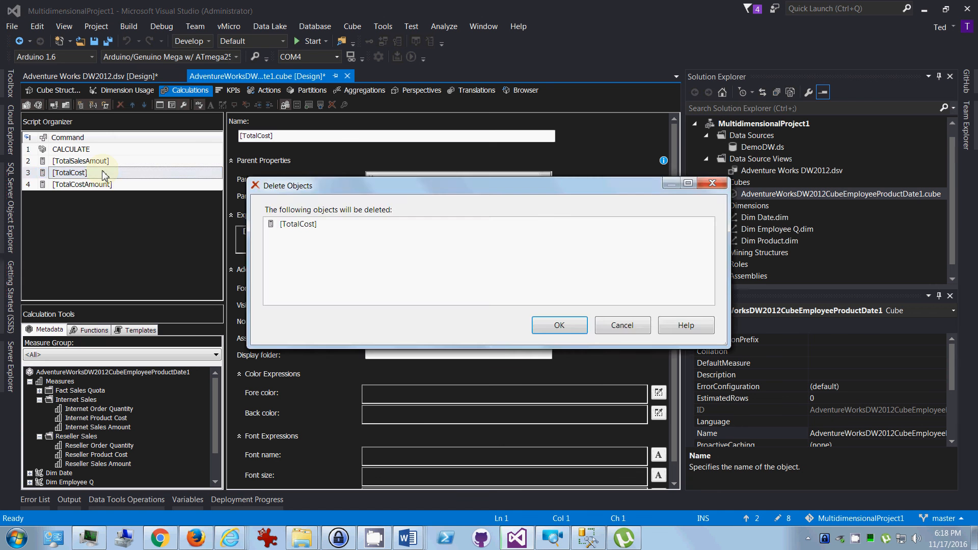
- Confirm deleting TotalCost, then fully process the cube and dismiss the results
left_click(558, 325)
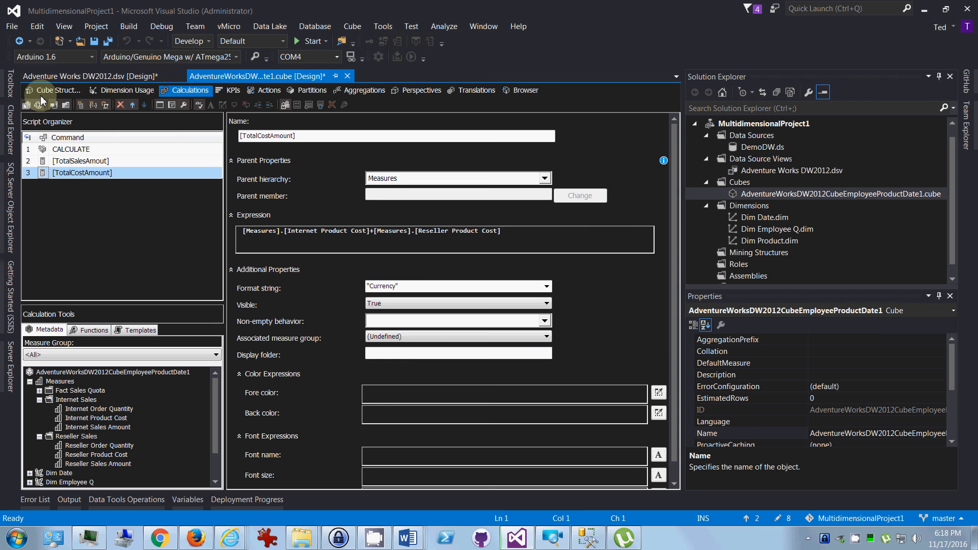
left_click(57, 89)
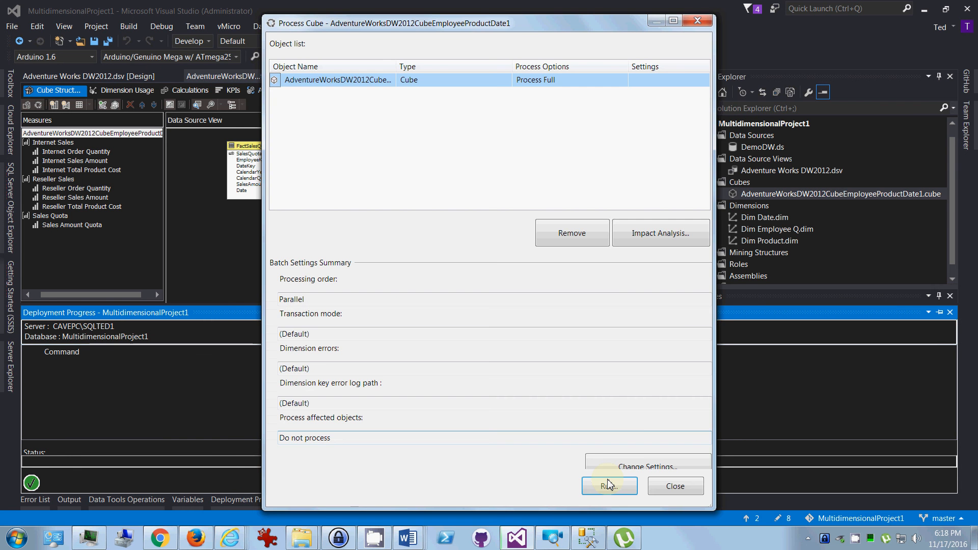
left_click(609, 486)
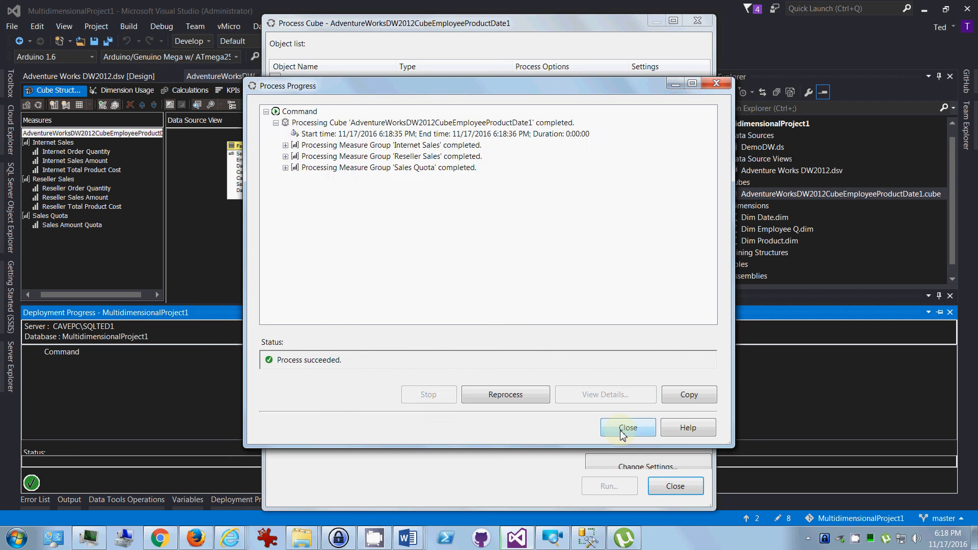
left_click(627, 427)
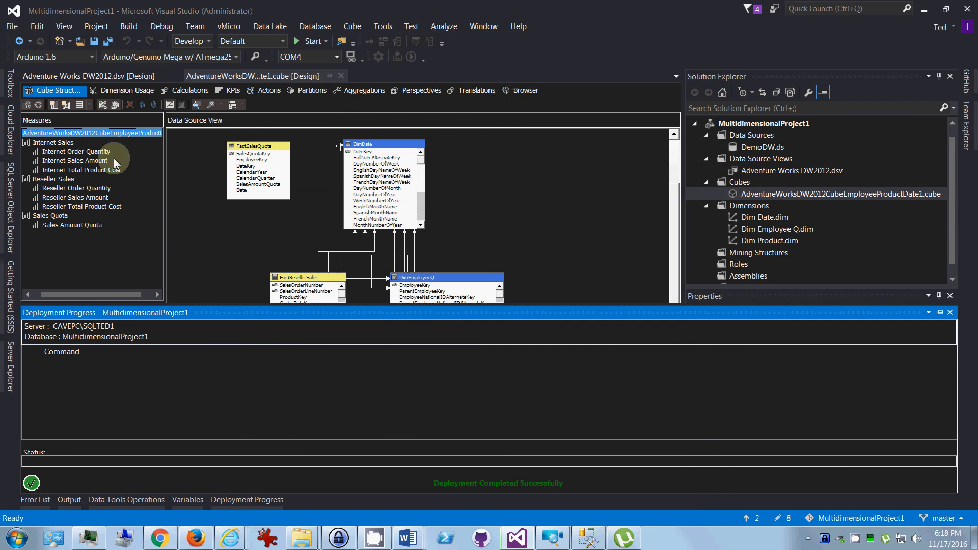
left_click(525, 90)
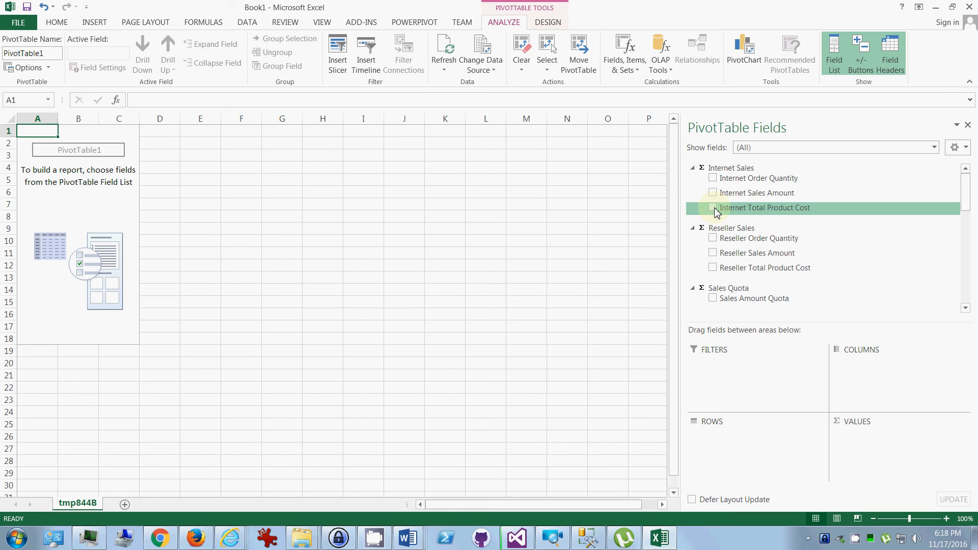
- Toggle the Internet and Reseller Total Product Cost fields on and off in the PivotTable field list
left_click(713, 208)
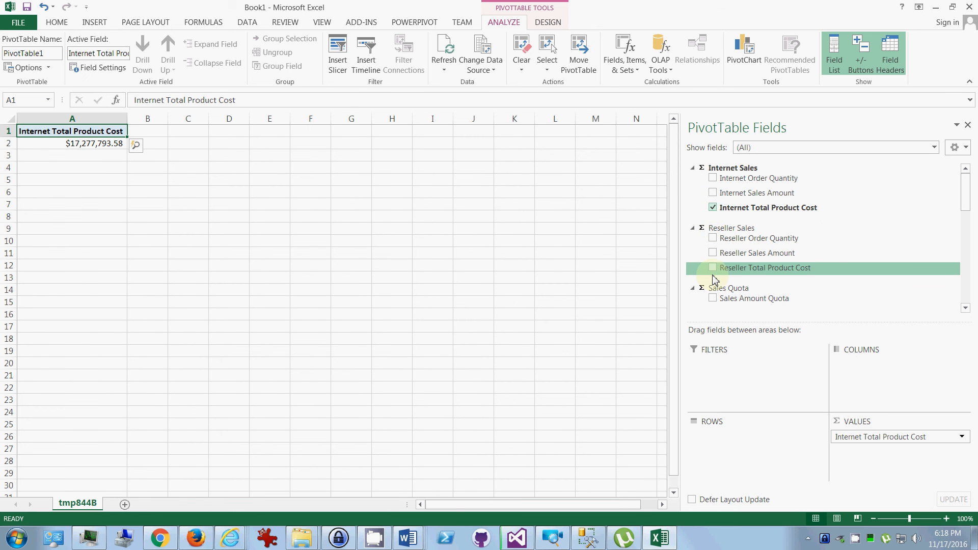
left_click(713, 268)
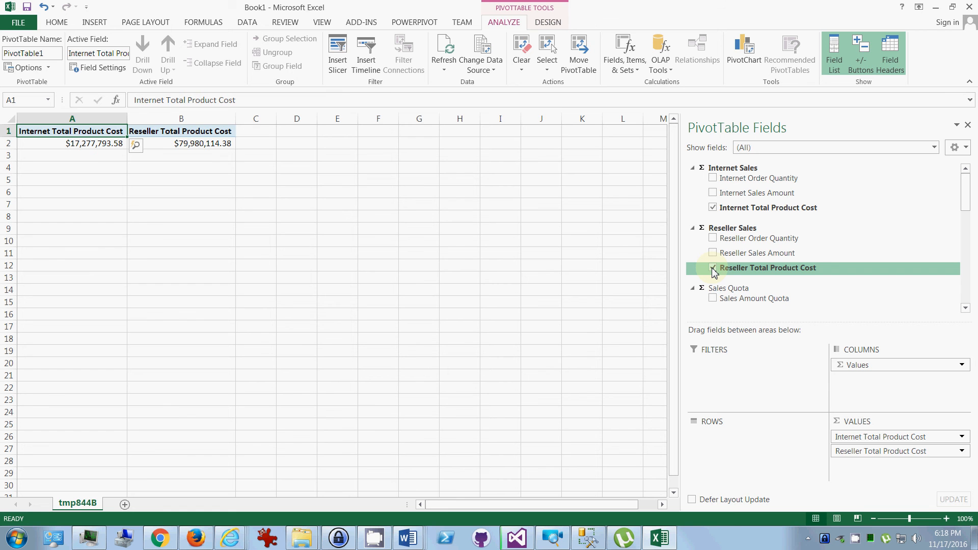
left_click(713, 268)
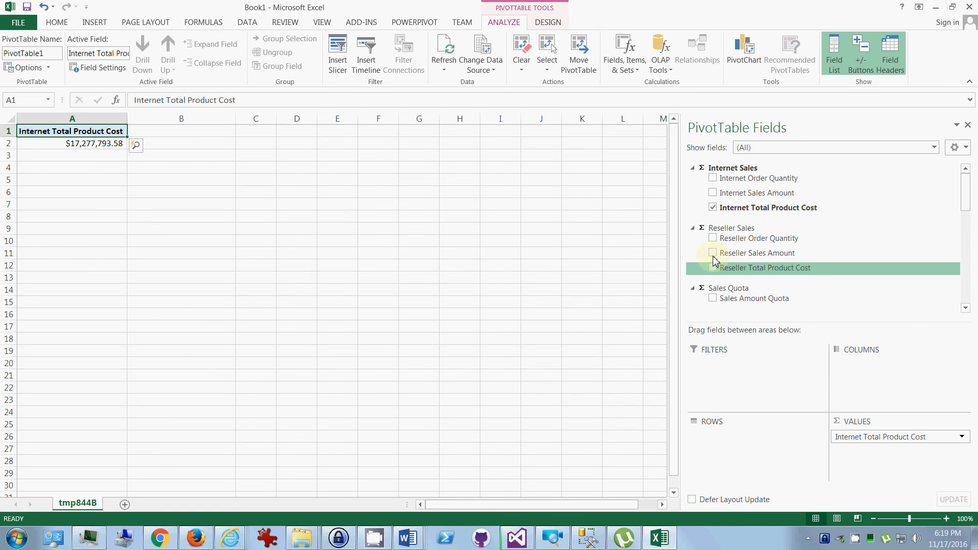
left_click(713, 206)
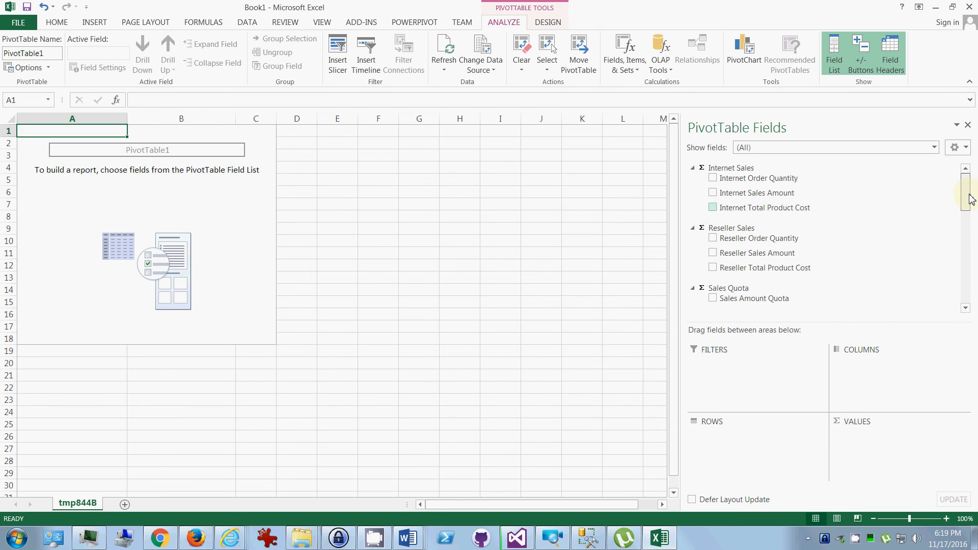
scroll("down", 3)
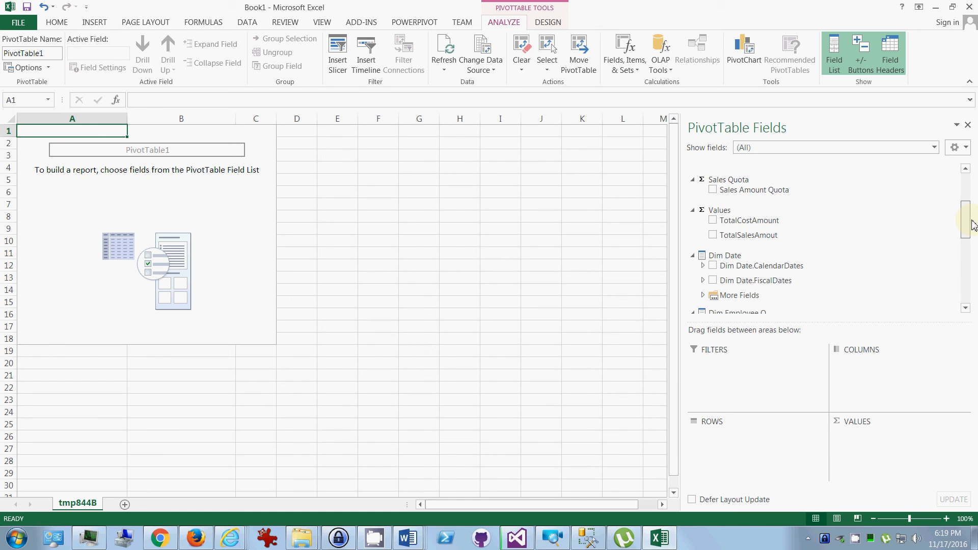
scroll("down", 3)
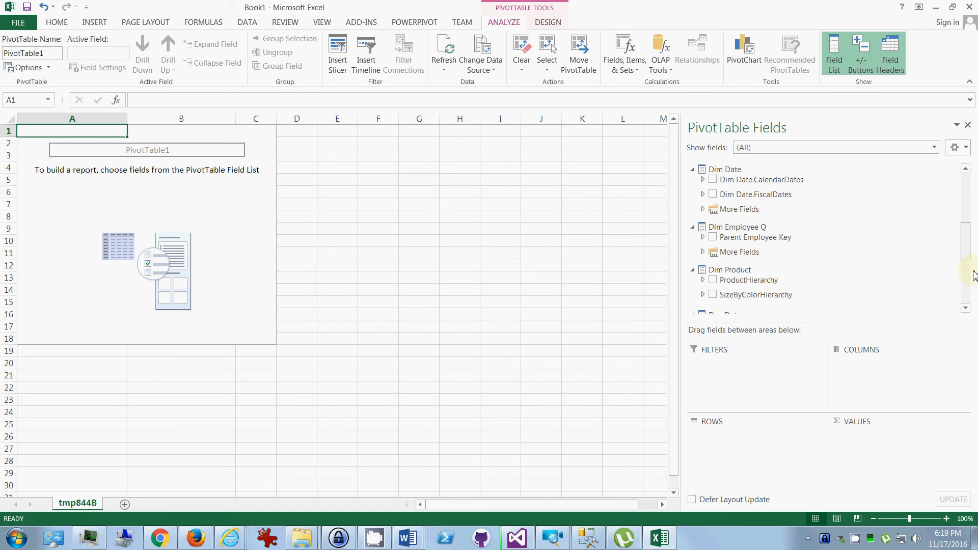
scroll("down", 3)
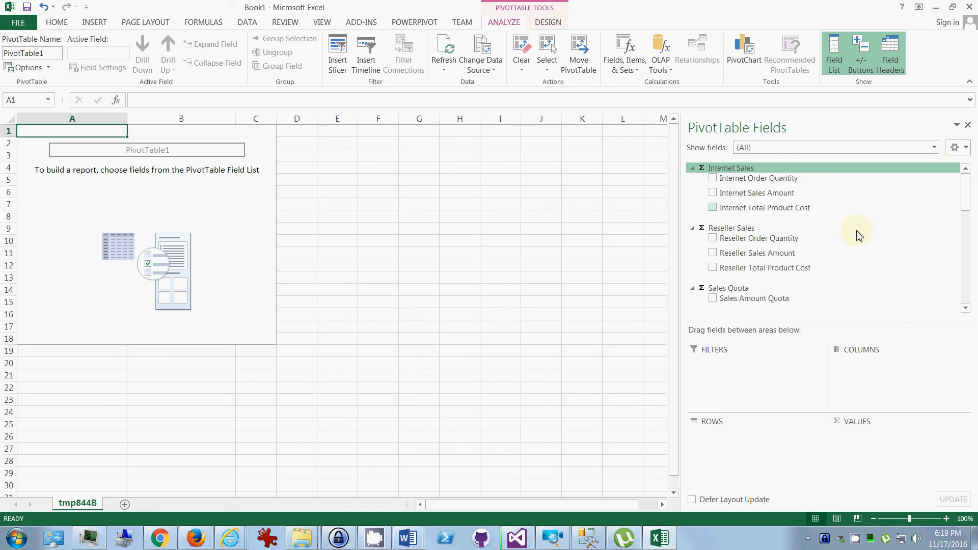
scroll("down", 3)
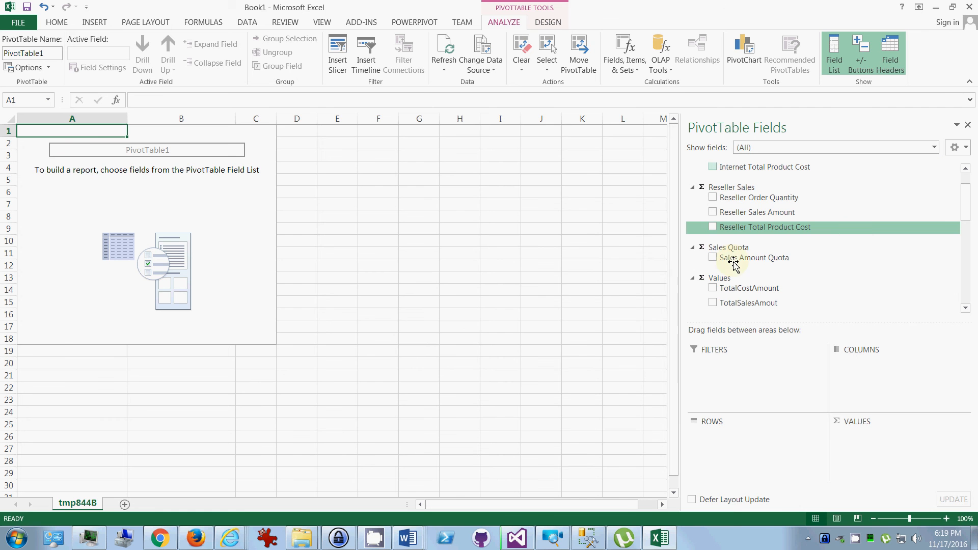
- Add TotalCostAmount and Internet Total Product Cost to the PivotTable after toggling Sales Amount Quota
left_click(713, 258)
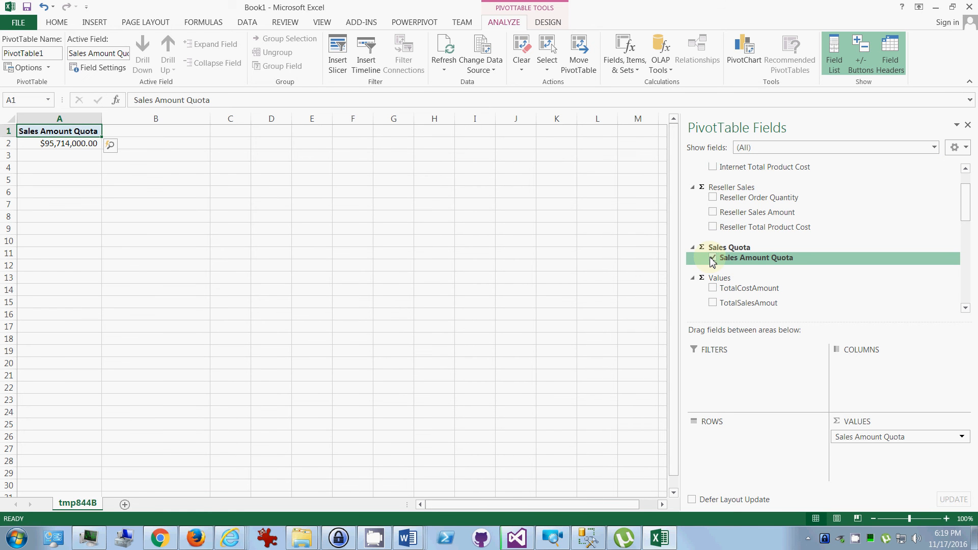
left_click(712, 258)
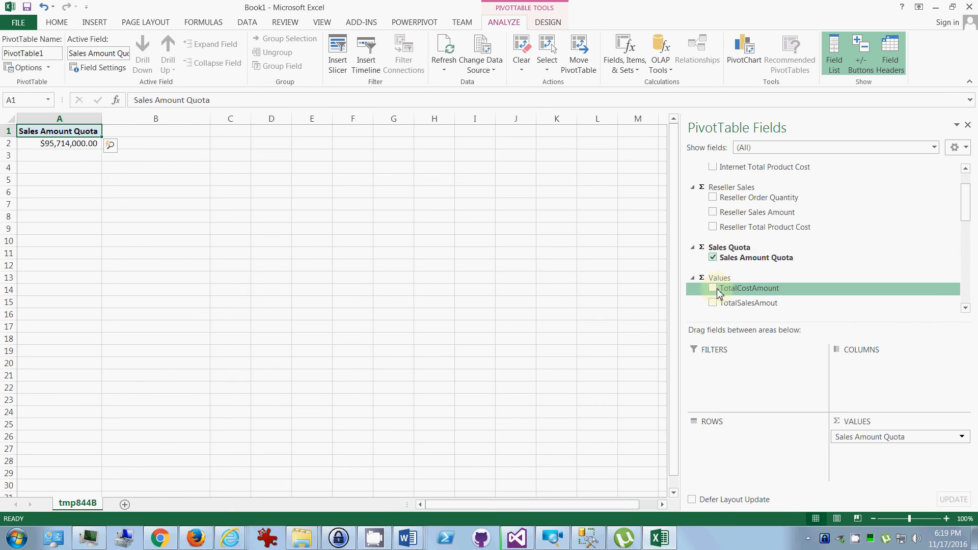
left_click(714, 288)
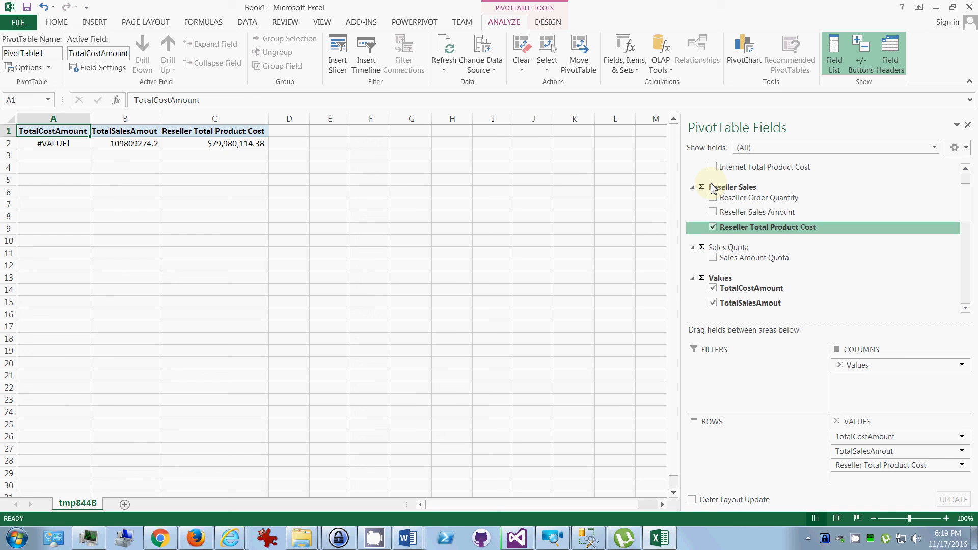
left_click(713, 166)
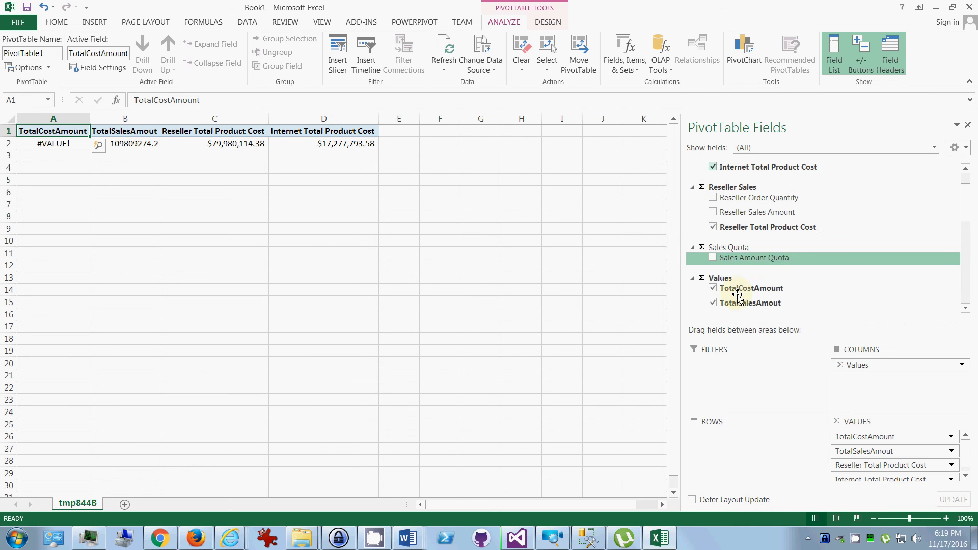